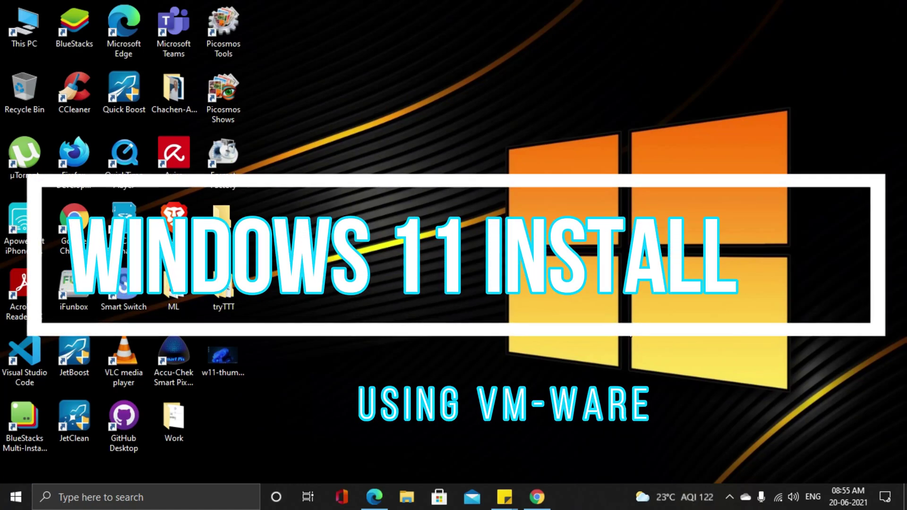
Bring up the sticky note with the VMware Player and ISO links, then launch Chrome.
click(504, 497)
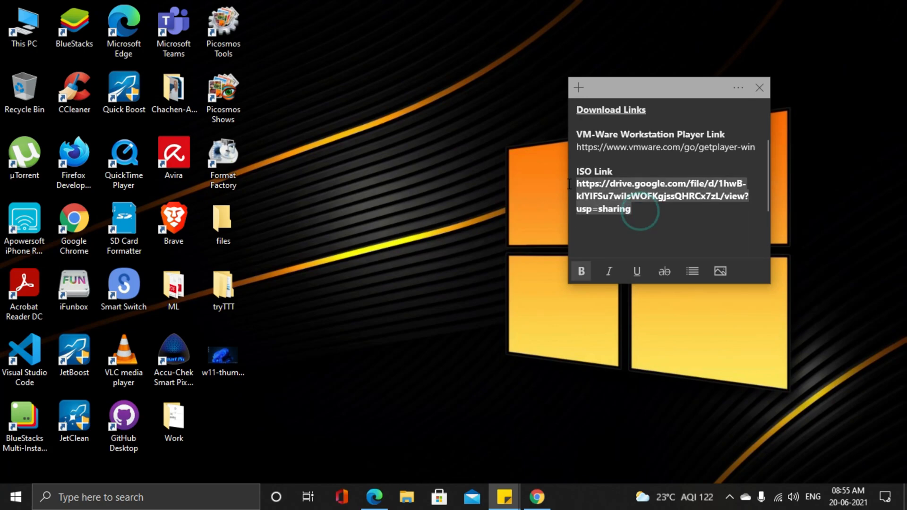
click(543, 494)
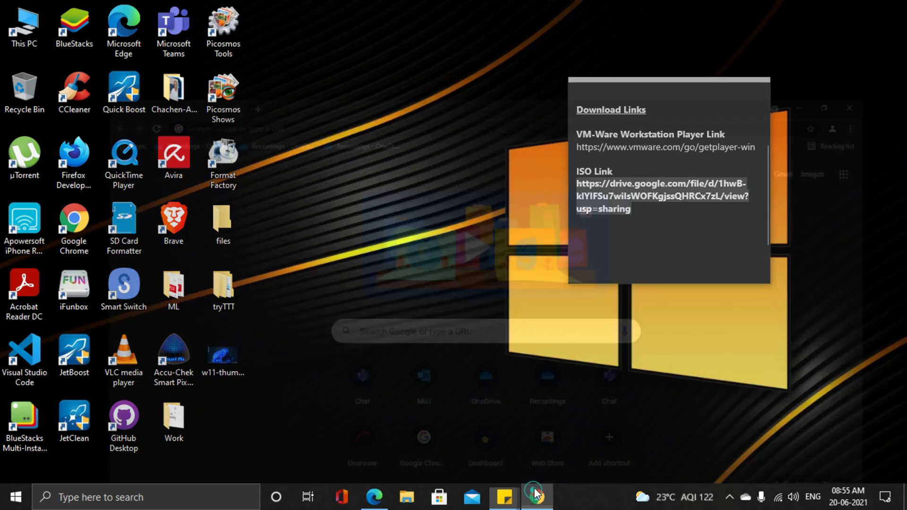
Download the Windows 11 Dev ISO from Google Drive despite the size warning.
click(534, 492)
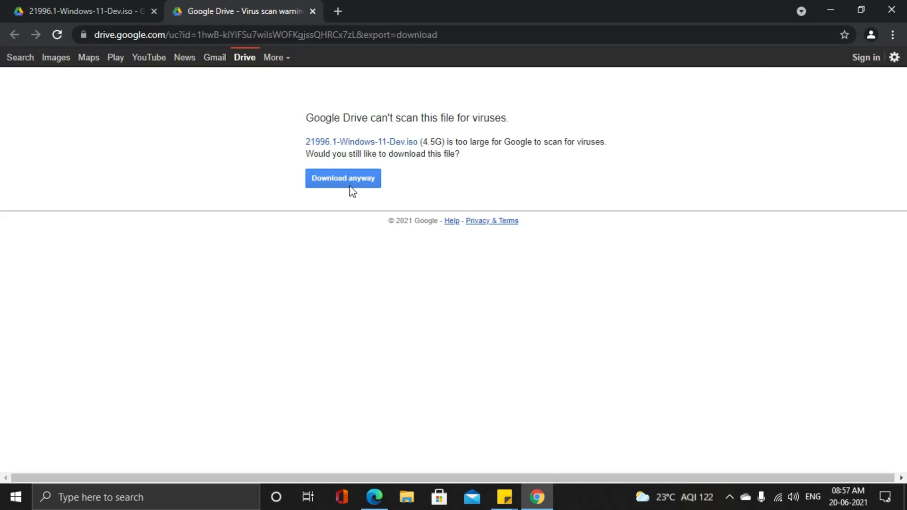
click(343, 178)
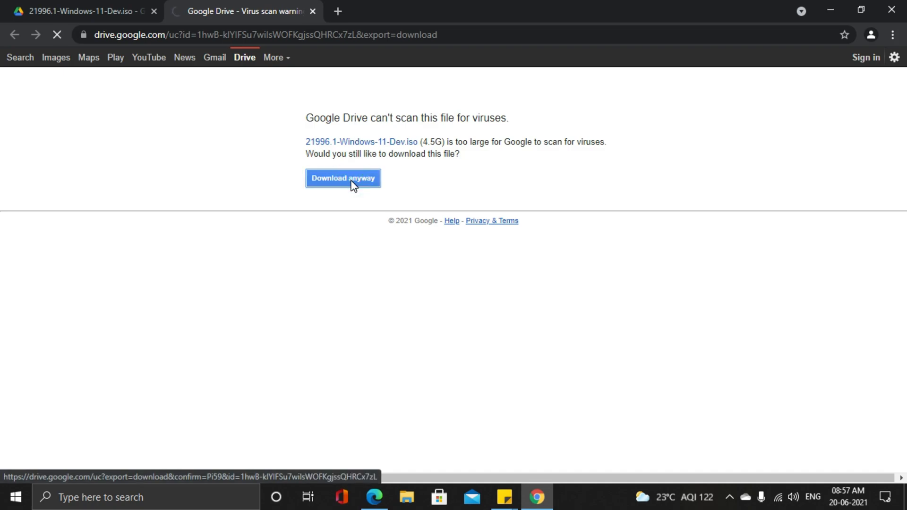
click(343, 179)
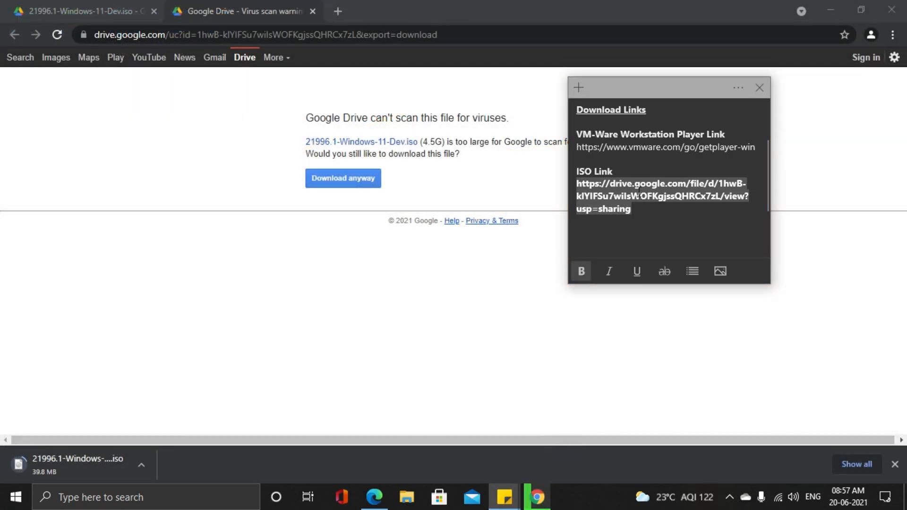
Download the VMware Player installer from vmware.com/go/getplayer-win in a new tab.
click(715, 147)
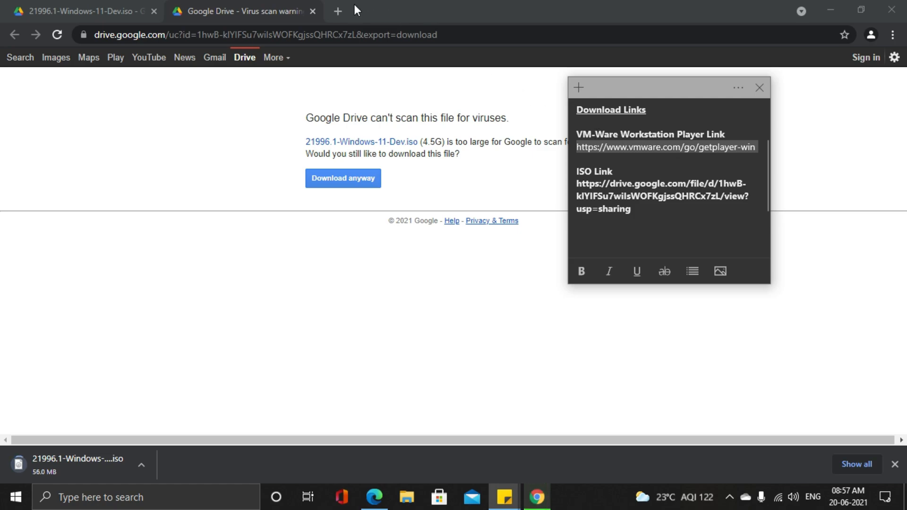
click(337, 10)
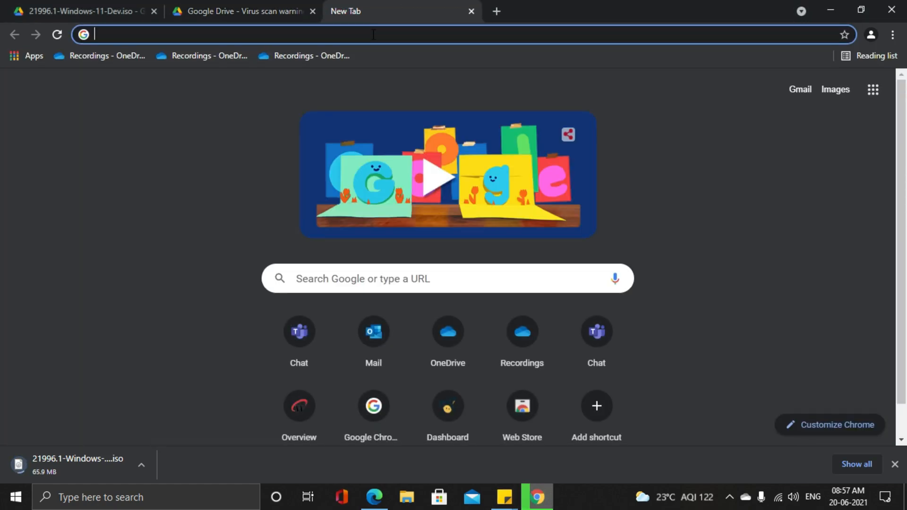
text(vmware.com/go/getplayer-win)
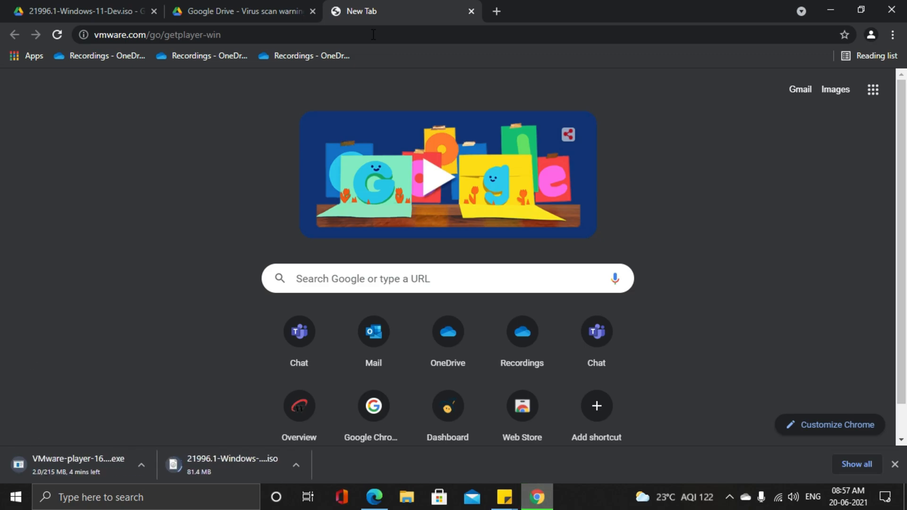
mouse_move(452, 163)
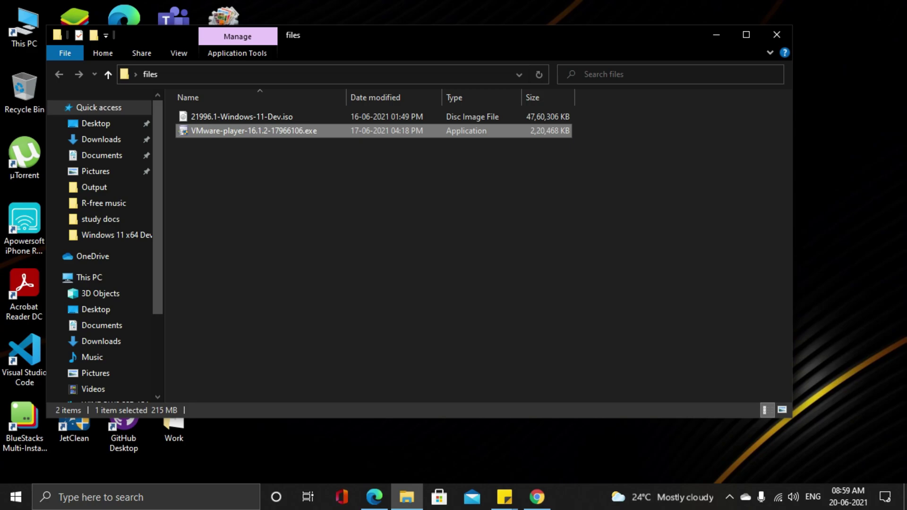
Run the VMware Player installer, accept the EULA, and disable update checks and experience program.
double_click(248, 130)
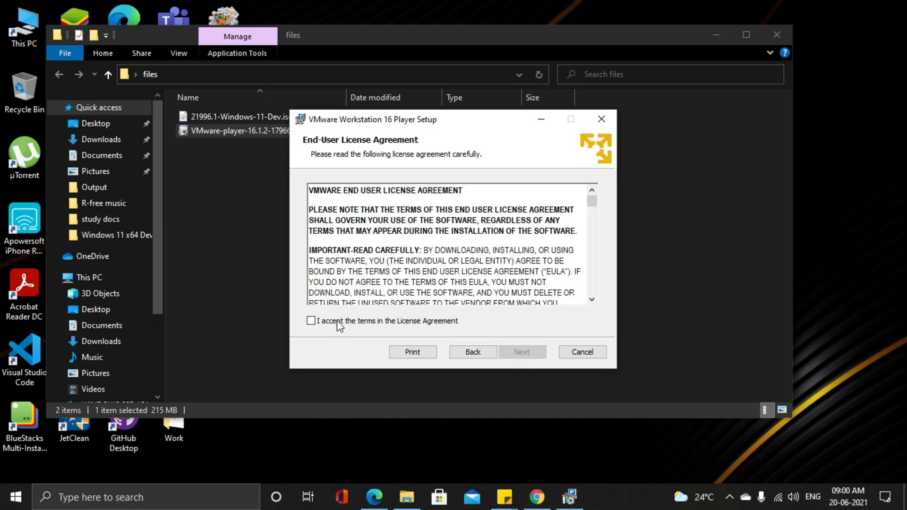
click(311, 320)
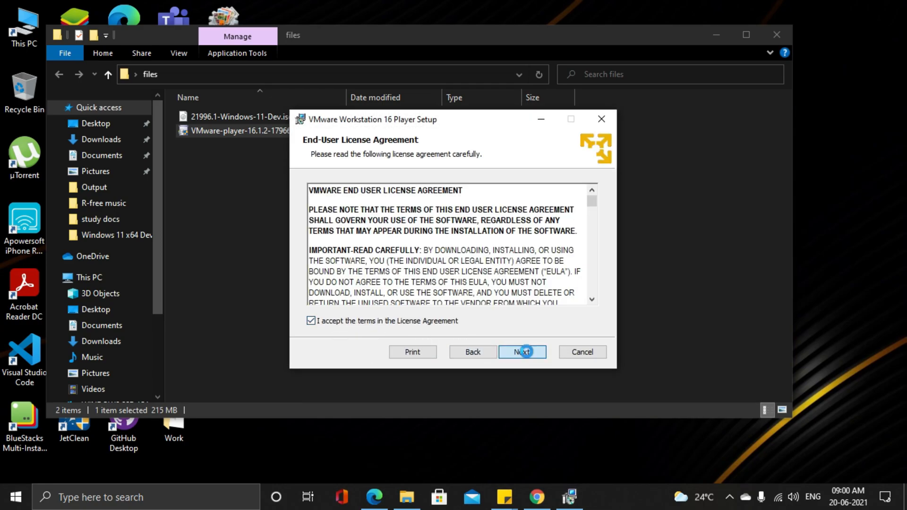
click(523, 352)
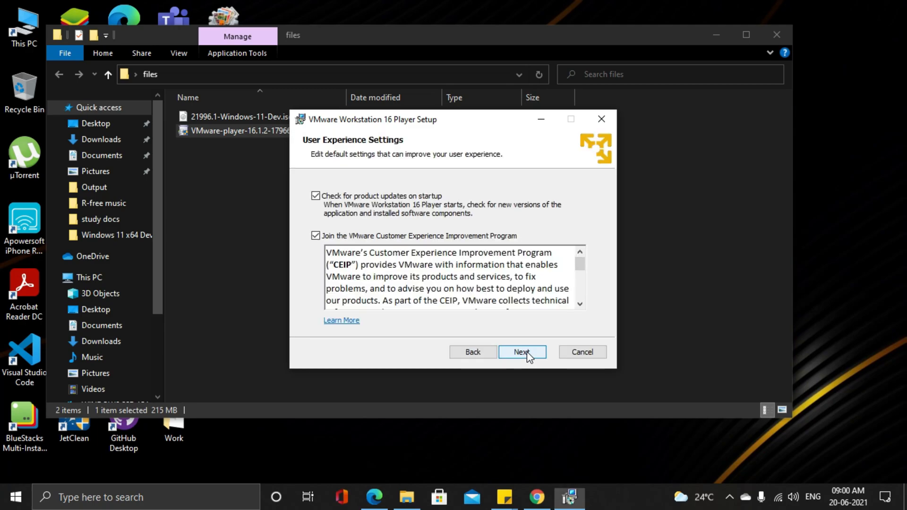
click(316, 235)
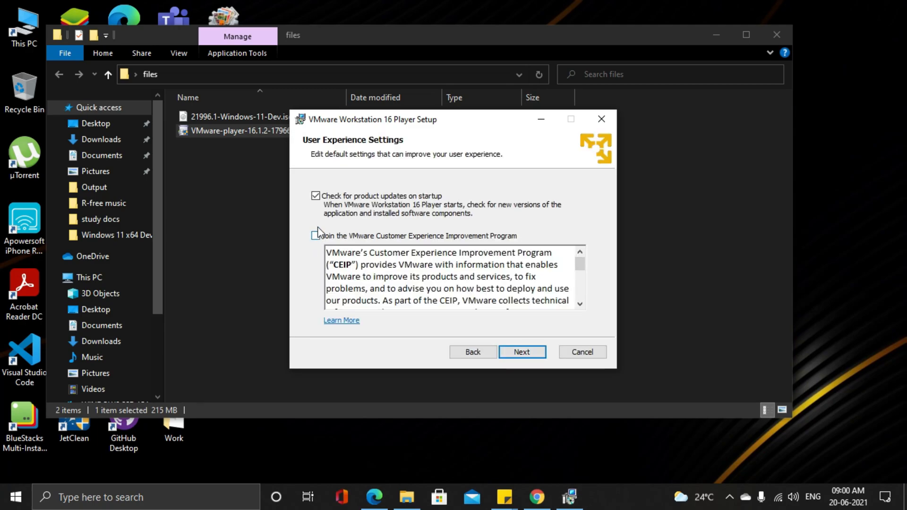
click(316, 195)
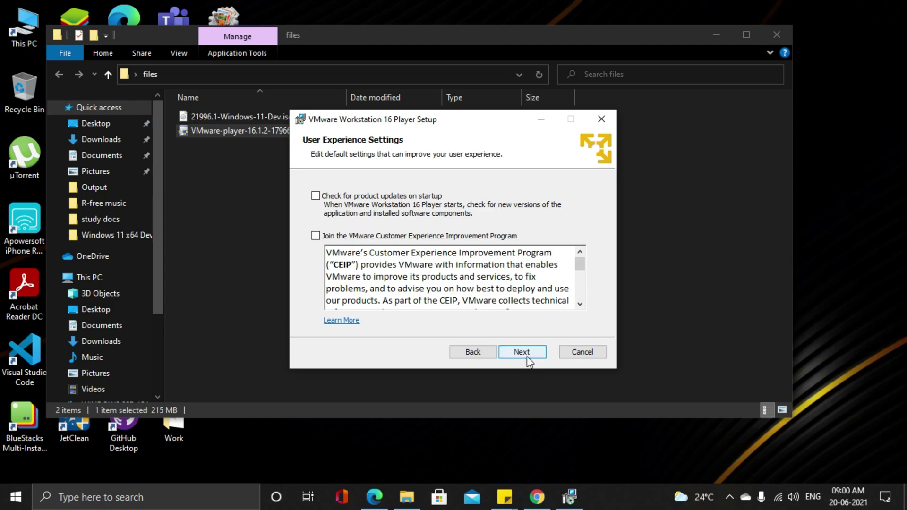
Keep the default shortcuts, complete the installation, and close the files folder.
click(522, 352)
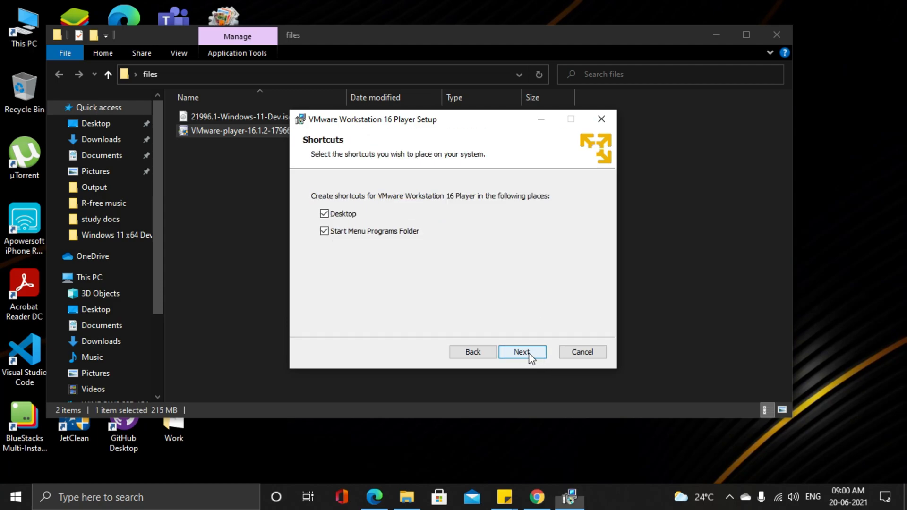
click(522, 352)
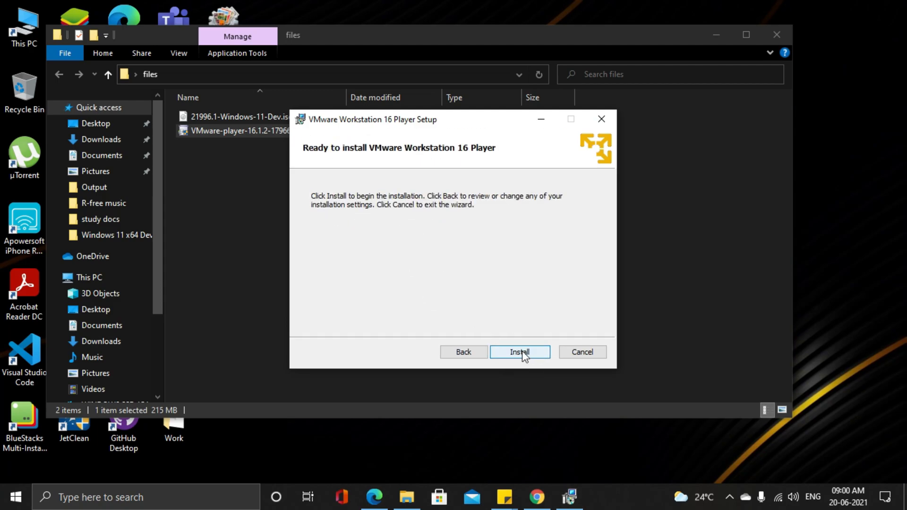
click(520, 352)
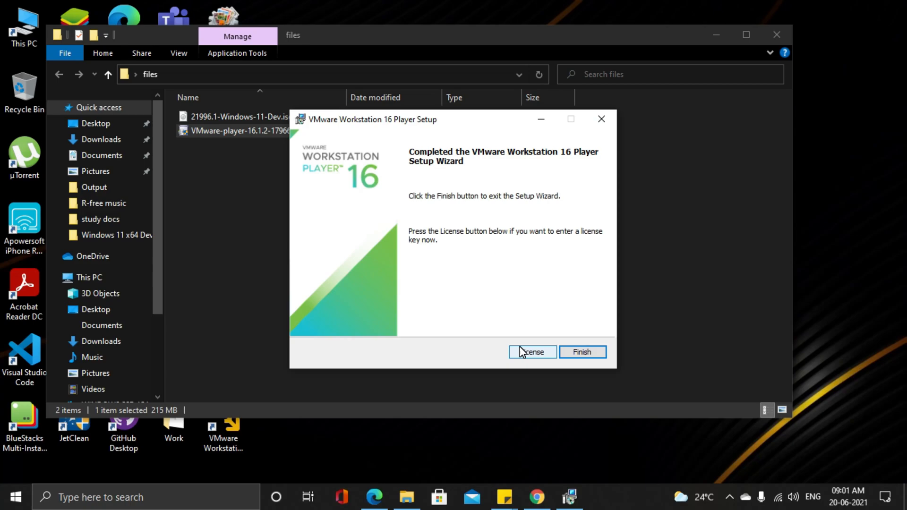
click(582, 352)
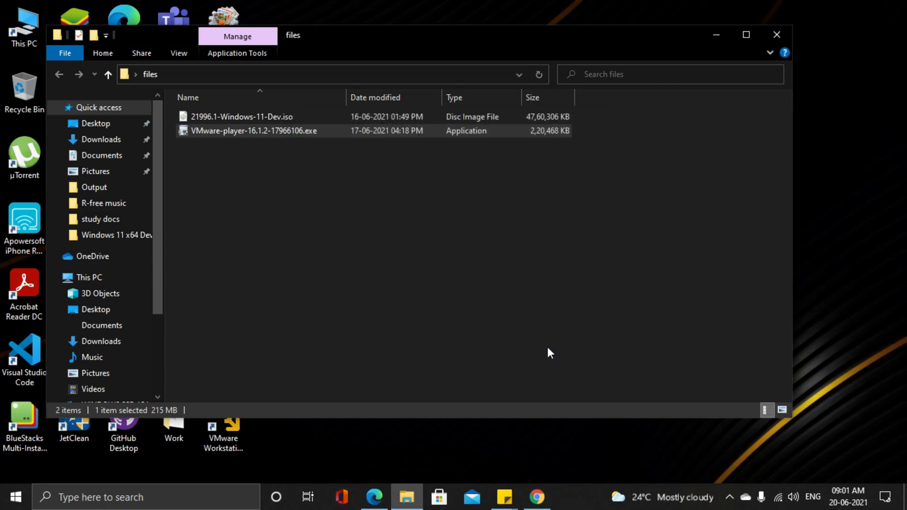
mouse_move(778, 37)
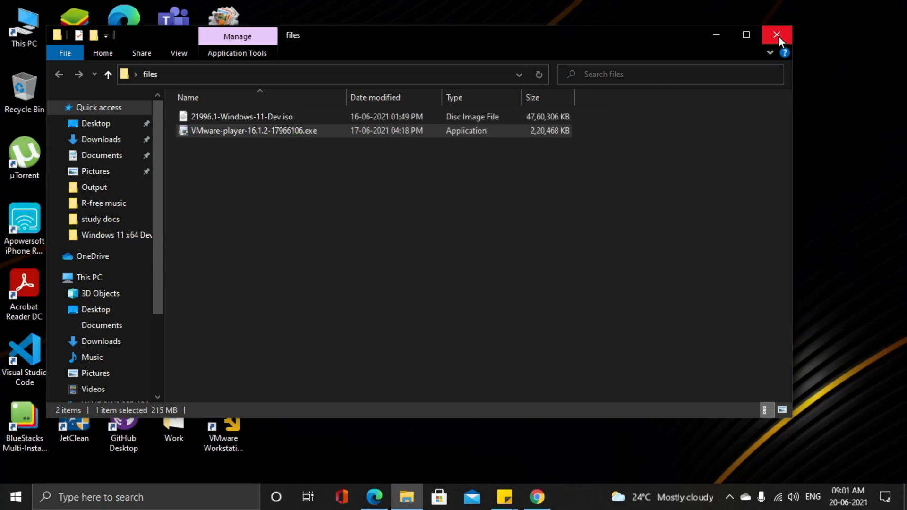
click(774, 33)
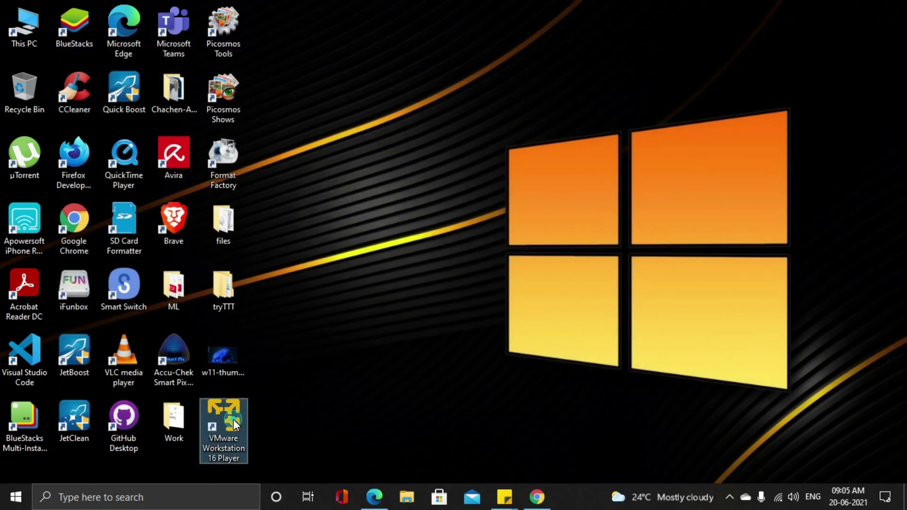
Launch Player and select the Windows 11 Dev ISO as the installer disc image.
double_click(223, 419)
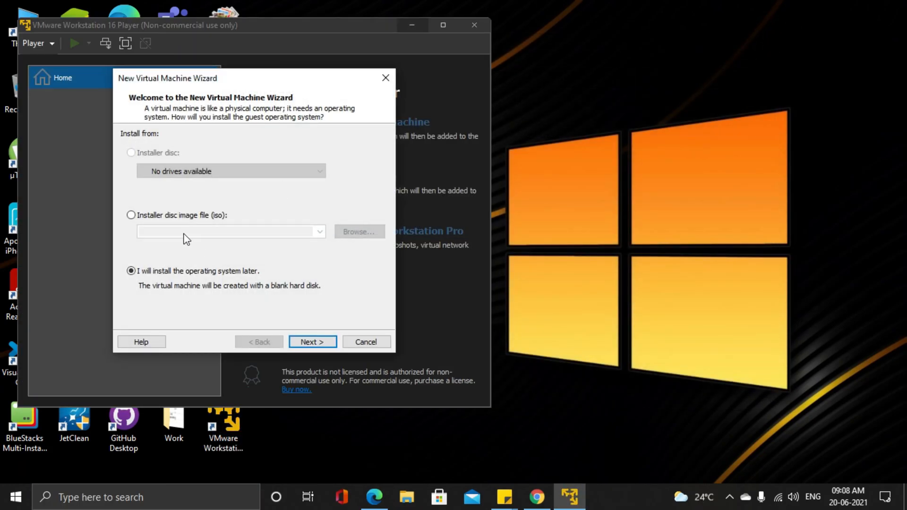
click(130, 215)
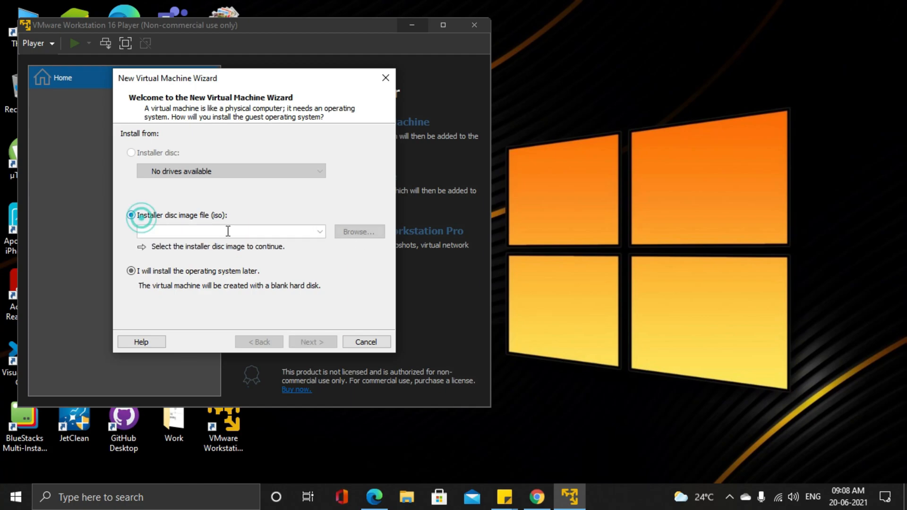
click(359, 232)
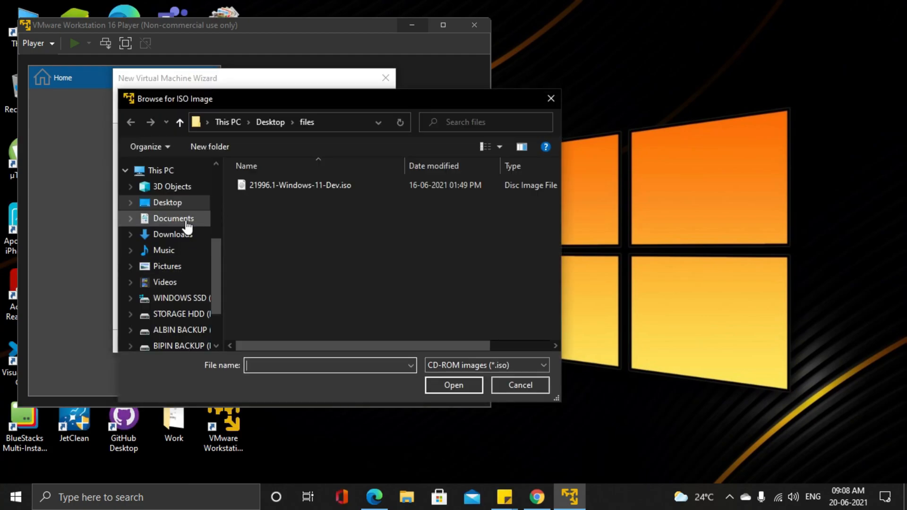
click(288, 185)
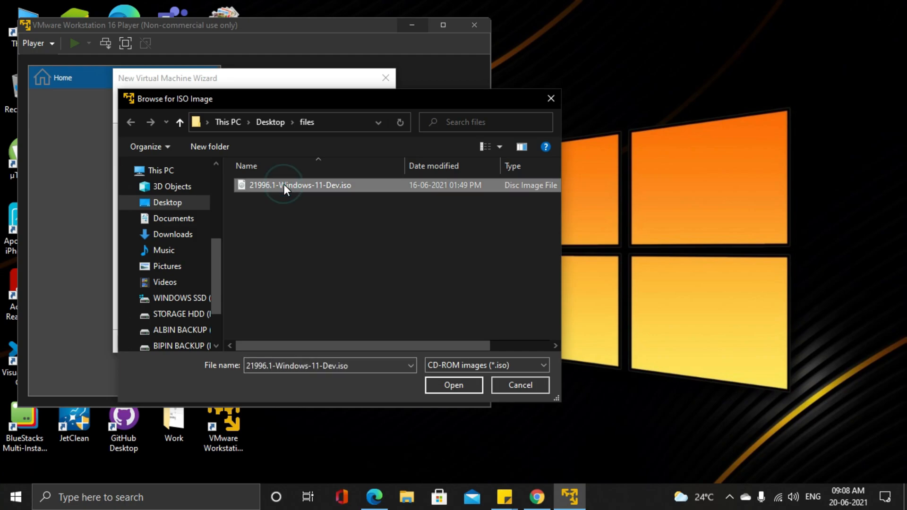
click(454, 385)
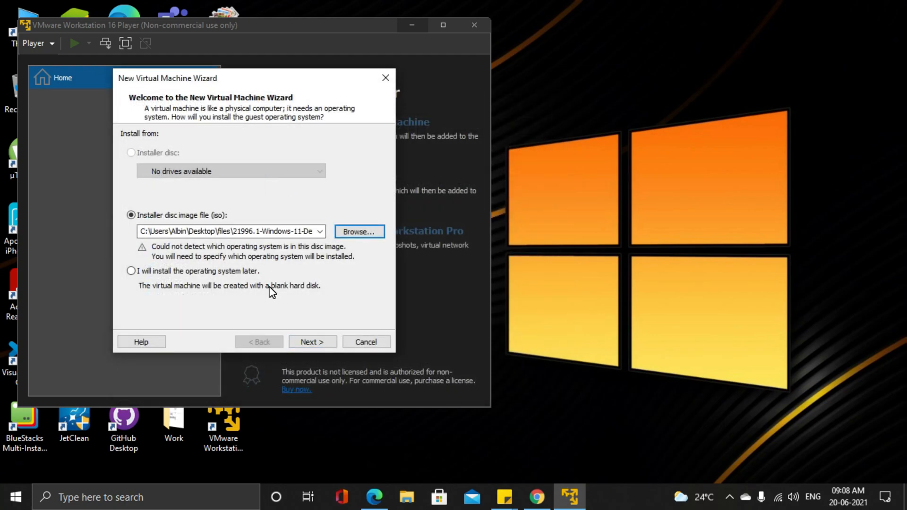
mouse_move(288, 298)
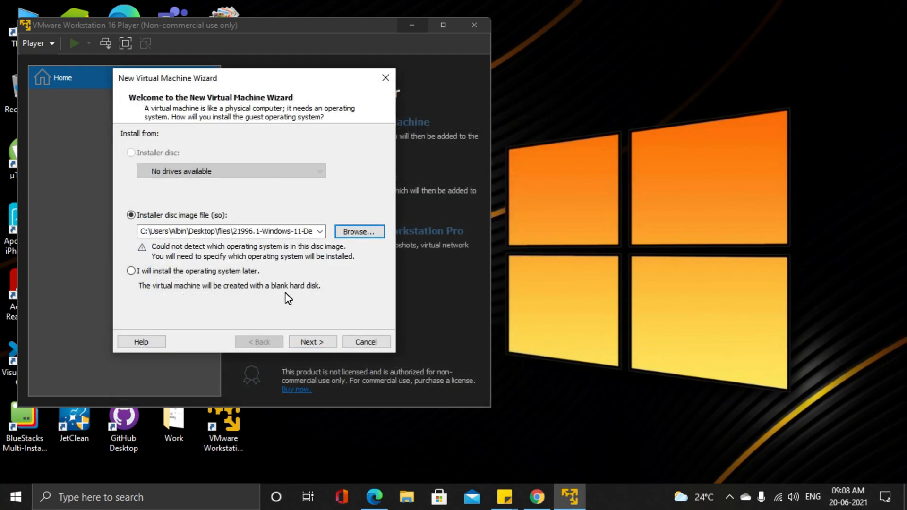
Name the VM 'Windows 11 x64 Dev' and store its 60 GB disk as a single file.
click(312, 342)
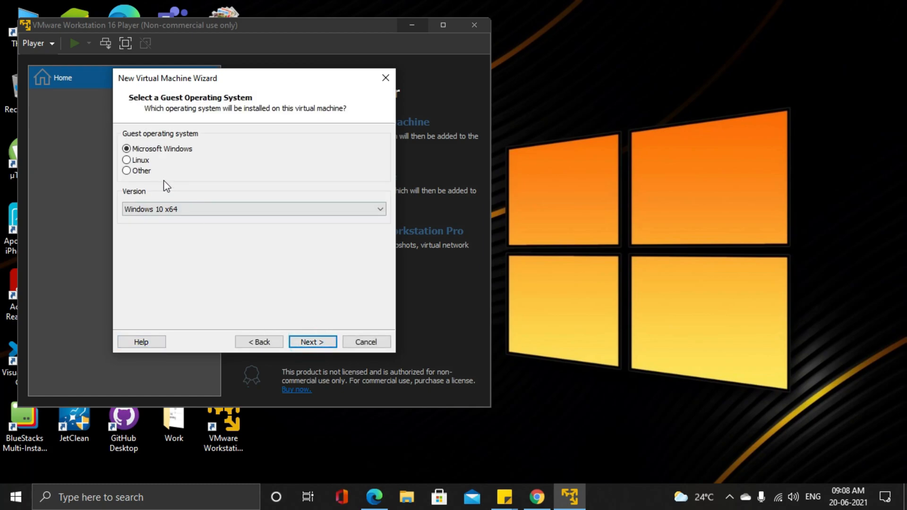
click(195, 209)
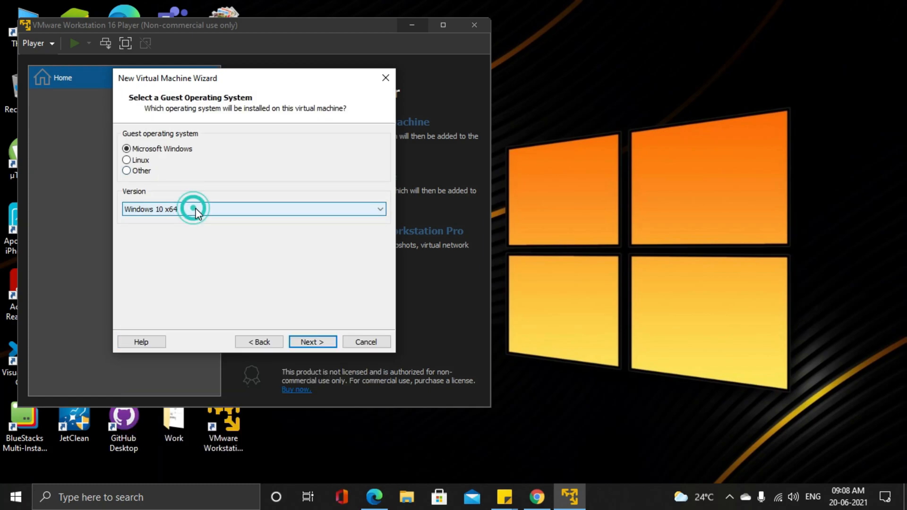
click(312, 342)
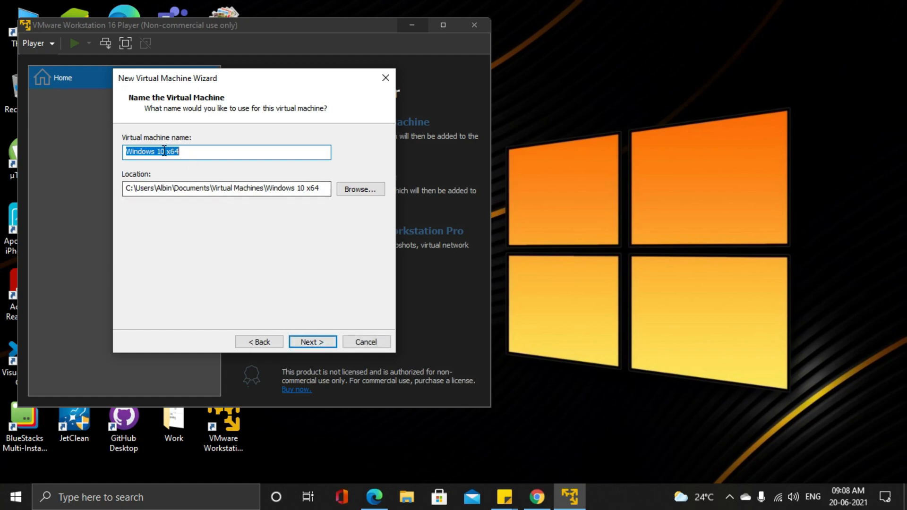
text(Windows 11 x64)
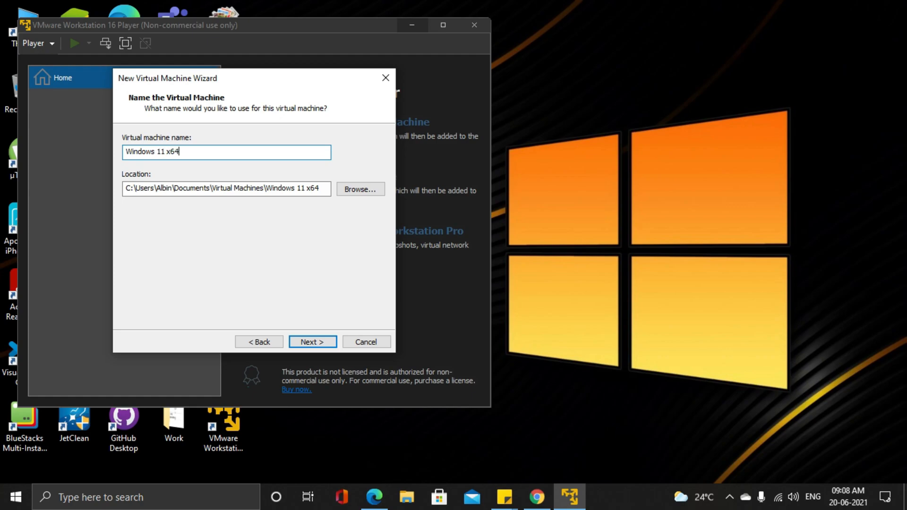
text(Dev)
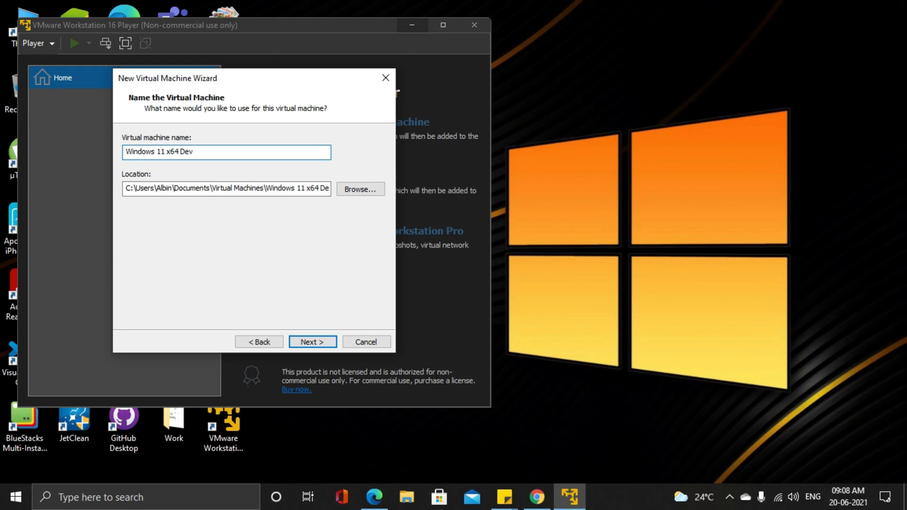
click(312, 342)
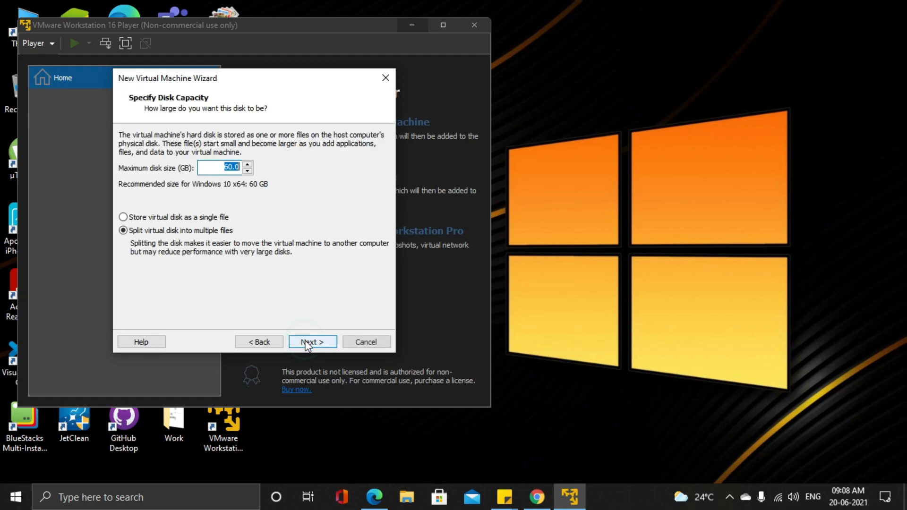
click(122, 217)
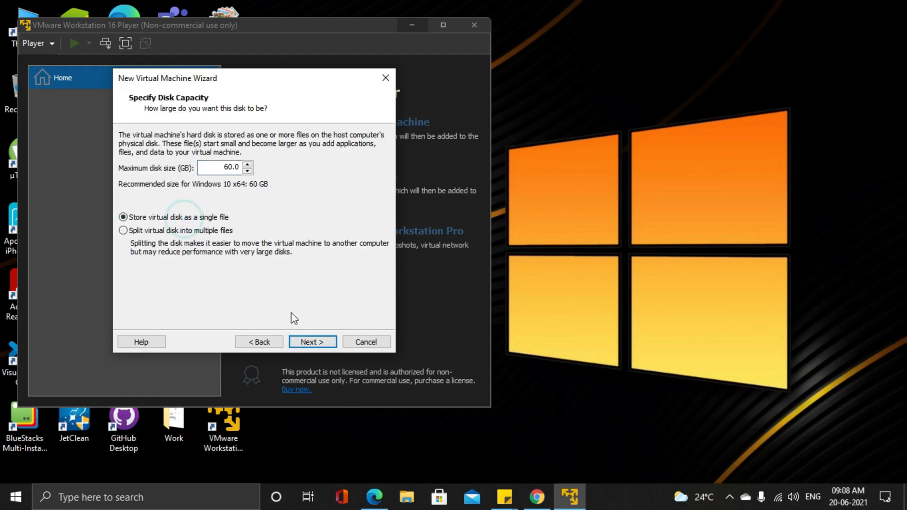
click(313, 342)
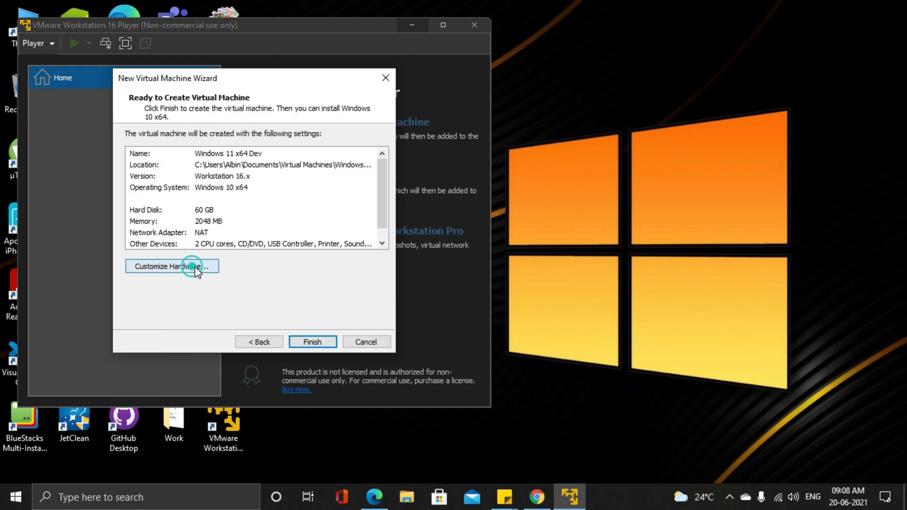
Set the VM's memory to 4096 MB under Customize Hardware and finish the wizard.
click(171, 266)
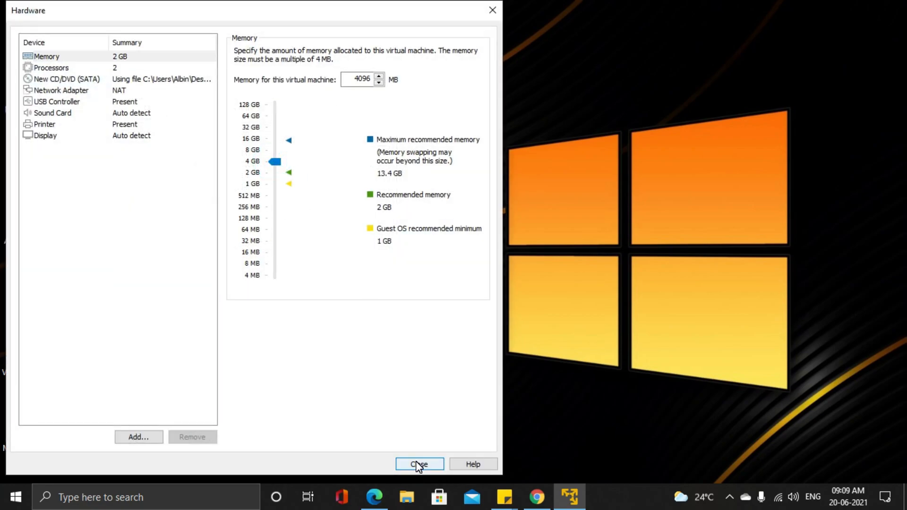
click(419, 463)
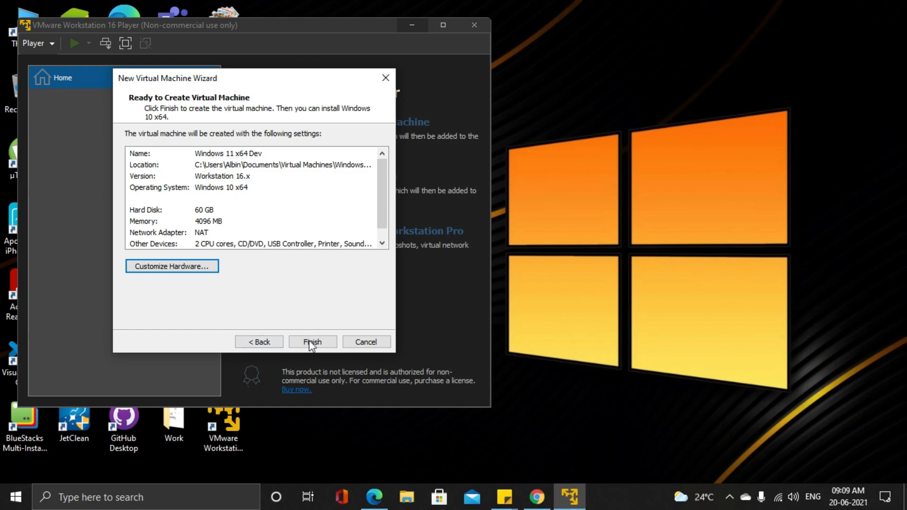
click(312, 341)
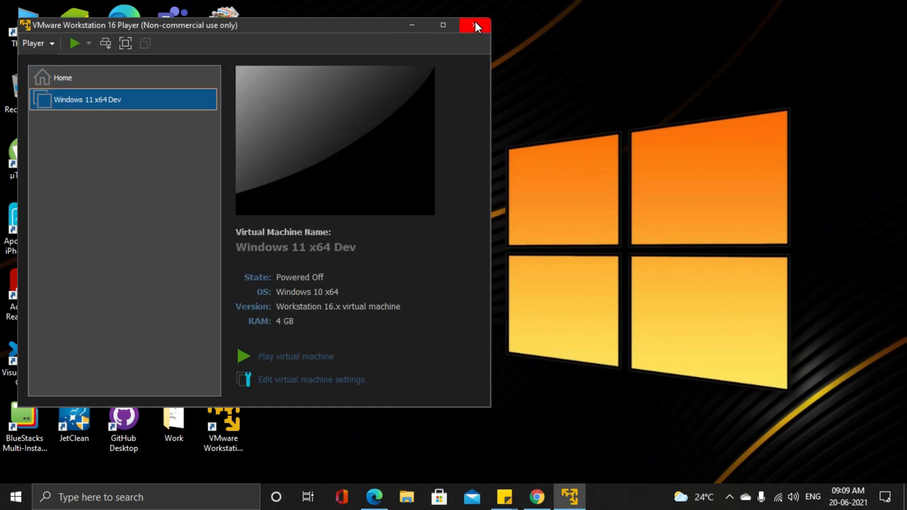
Relaunch VMware Player from the desktop and power on Windows 11 x64 Dev.
click(475, 25)
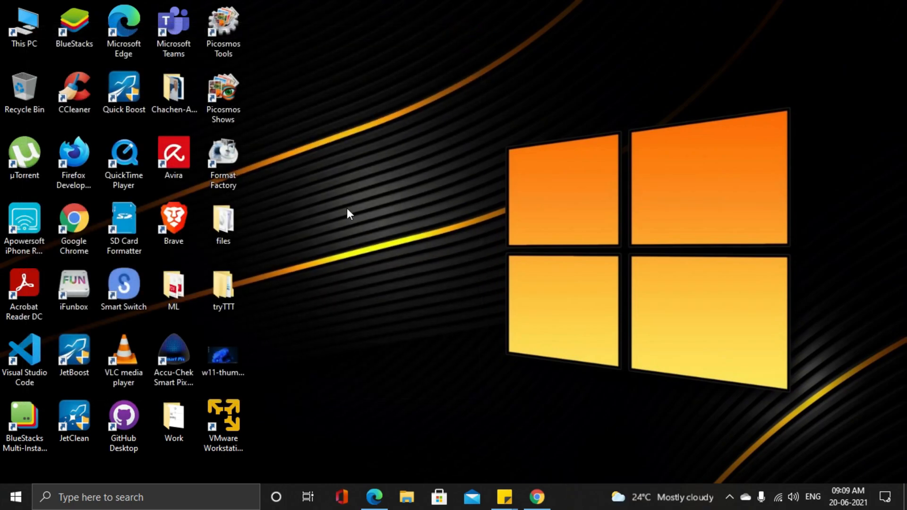
click(223, 416)
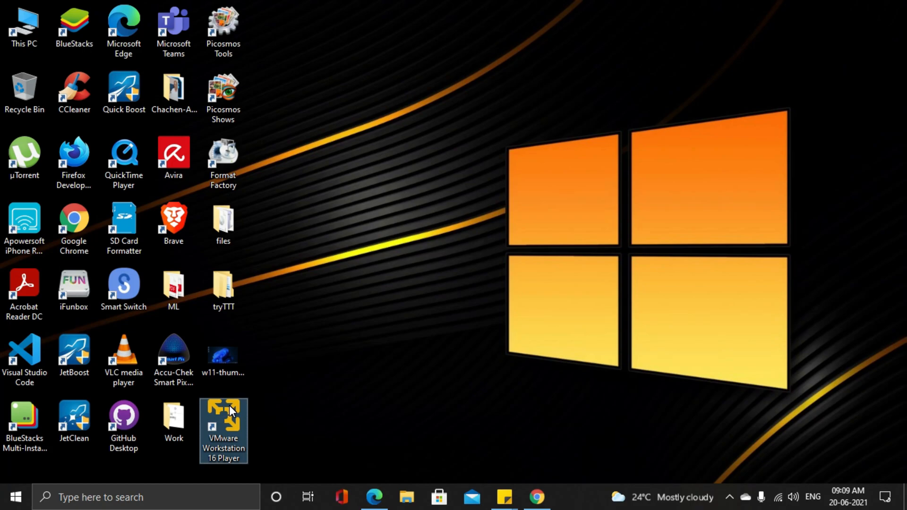
double_click(223, 418)
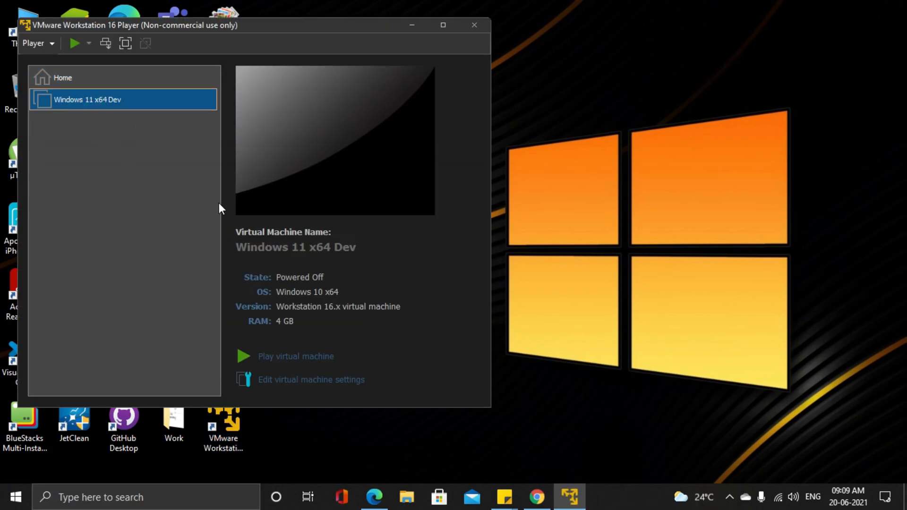
click(296, 356)
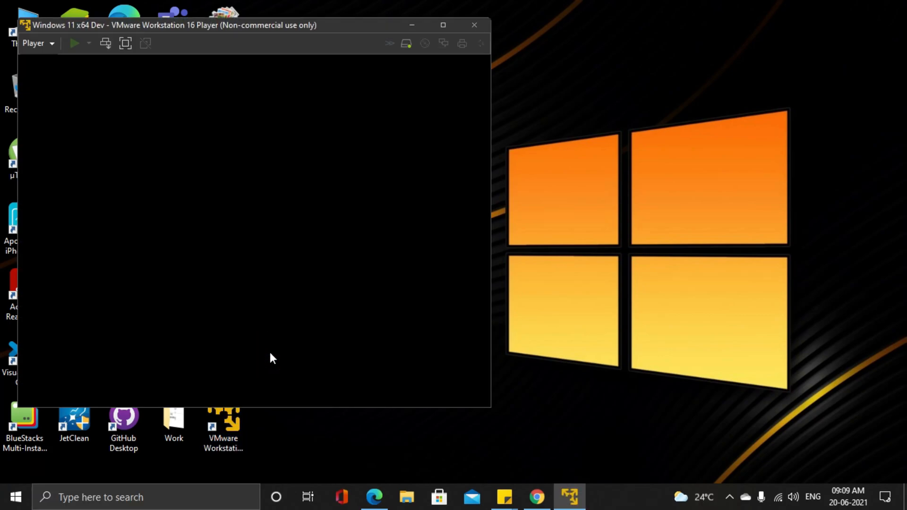
click(74, 44)
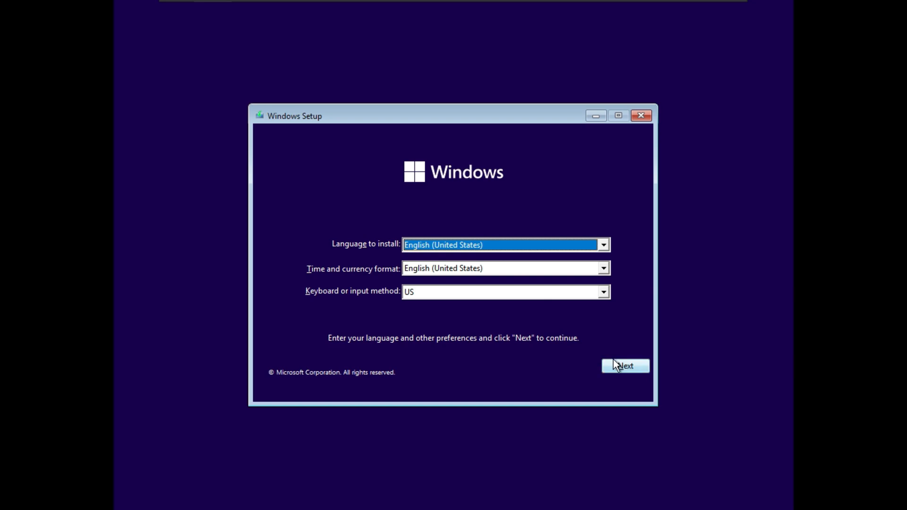
Keep English (United States) as install language with English (India) time and keyboard, and continue.
click(602, 244)
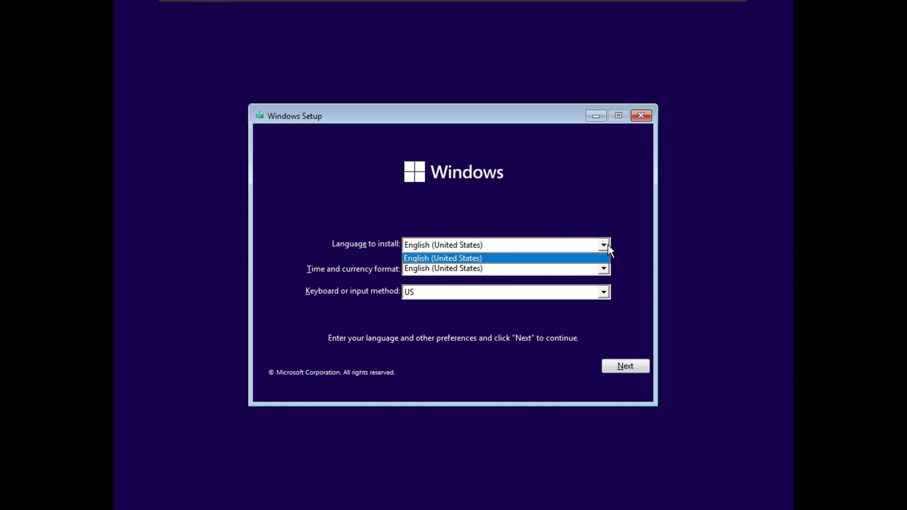
click(603, 267)
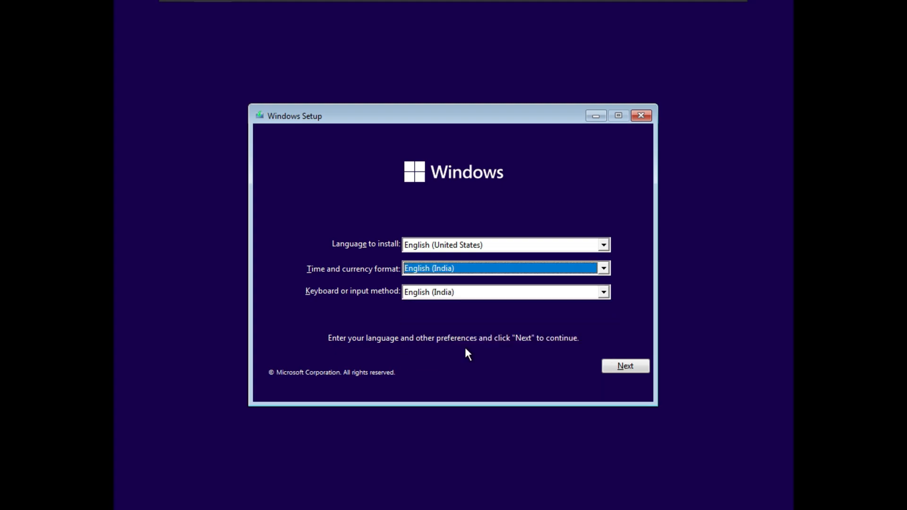
click(625, 366)
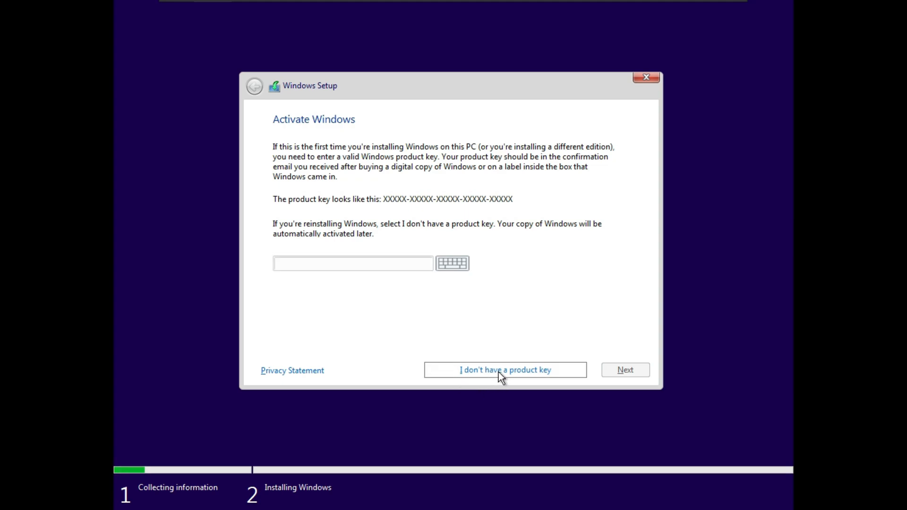
Skip the product key and select Windows 11 Pro as the edition.
click(505, 370)
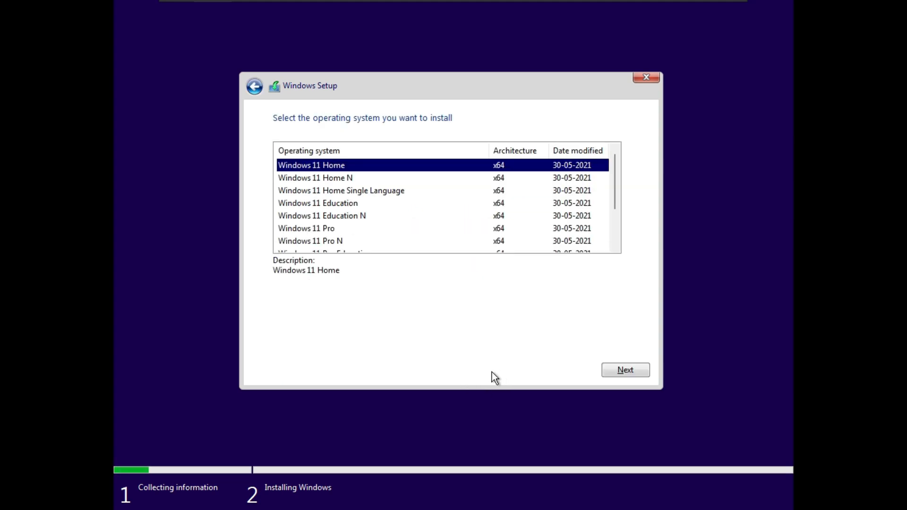
scroll(down, 3)
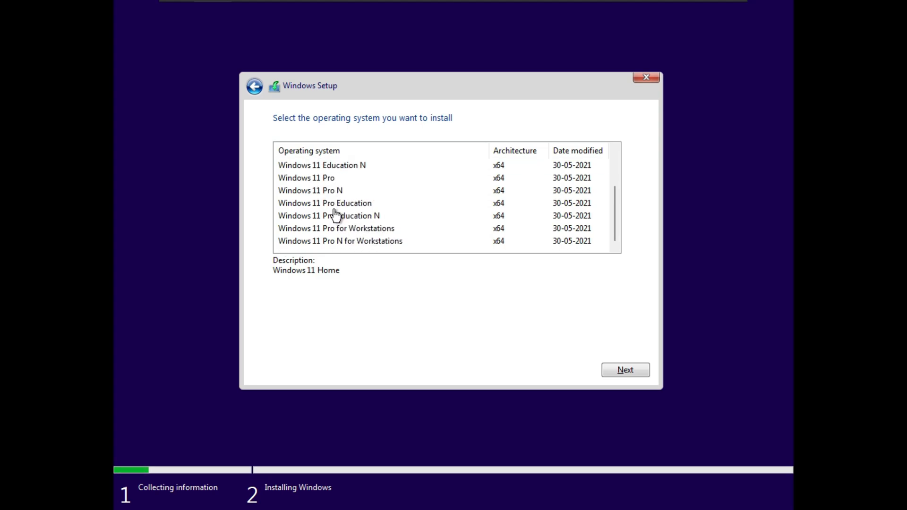
click(318, 177)
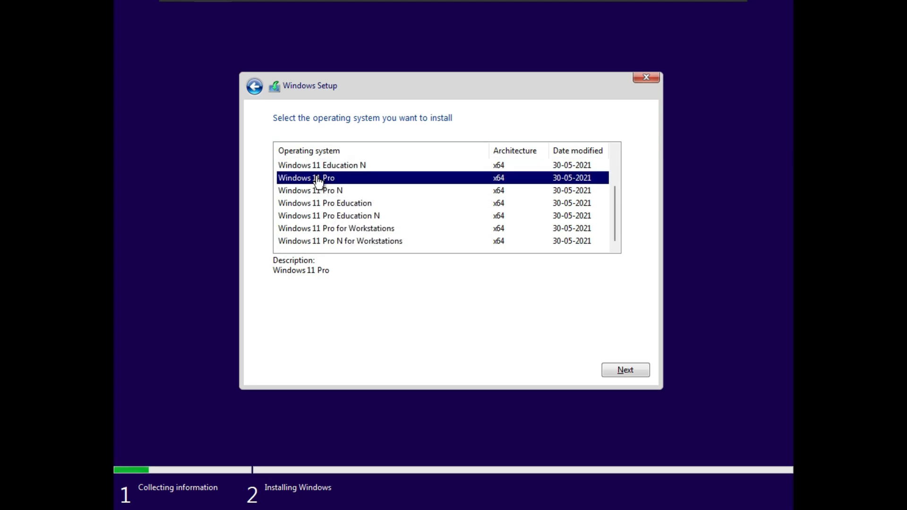
click(625, 370)
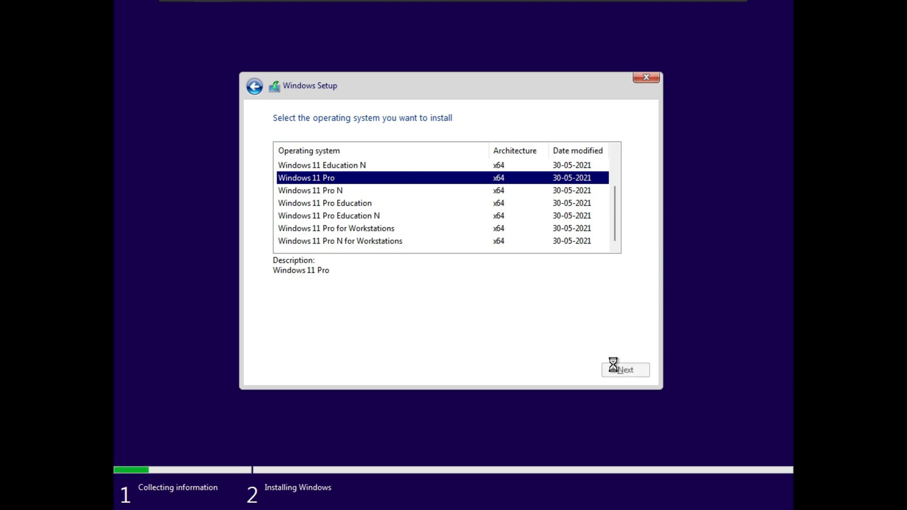
Accept the Microsoft Software License Terms and continue.
click(625, 370)
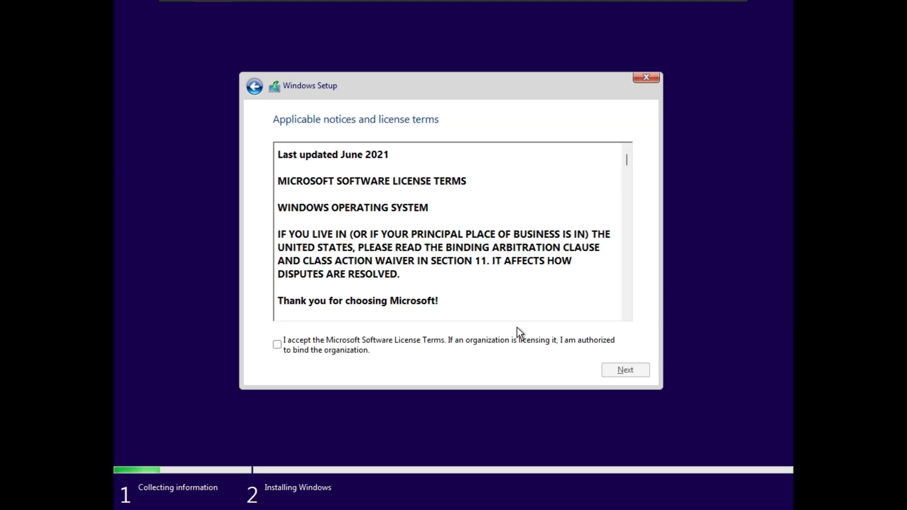
click(277, 344)
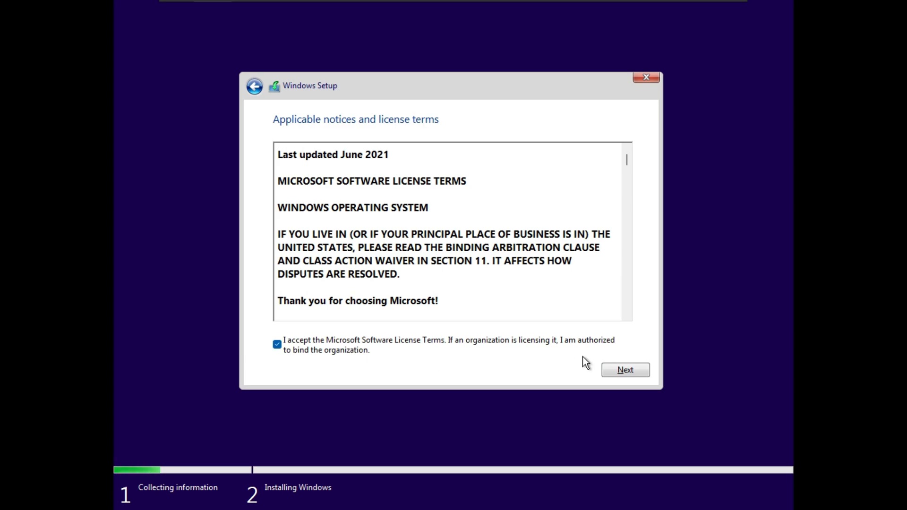
click(625, 370)
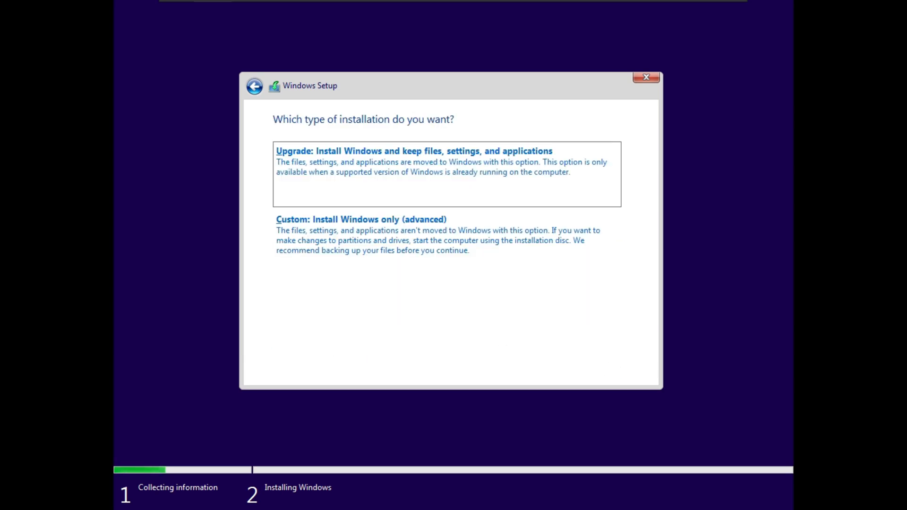
mouse_move(354, 244)
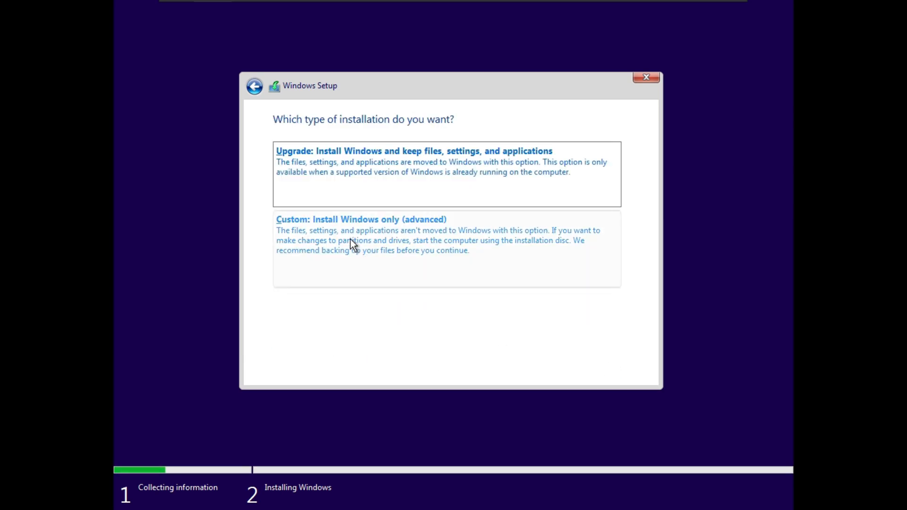
Run a custom install of Windows onto Drive 0's 60 GB unallocated space.
click(361, 219)
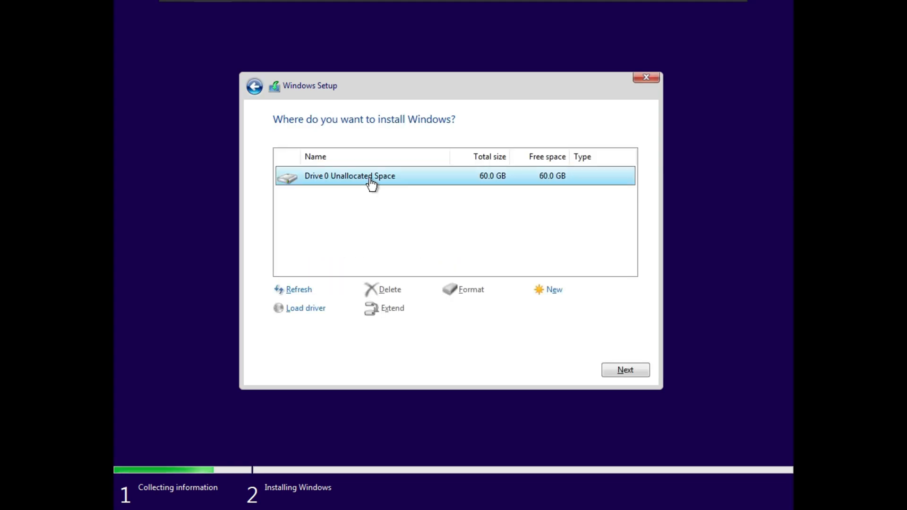
click(625, 370)
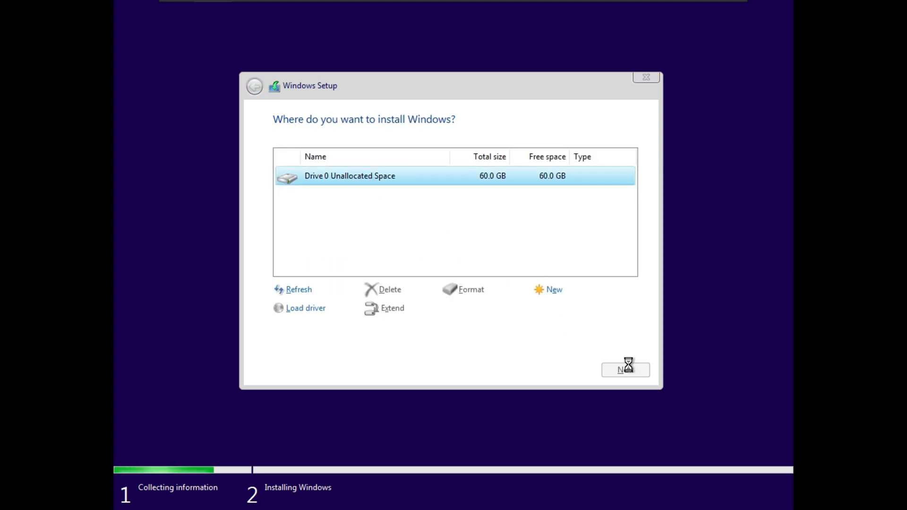
click(625, 369)
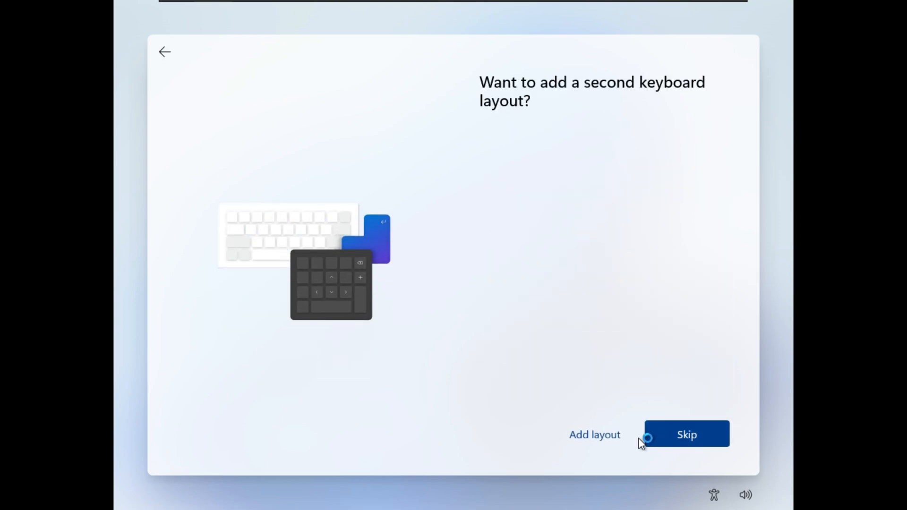
Skip the second keyboard layout, create local account 'window', and accept the privacy settings.
click(687, 435)
text(window)
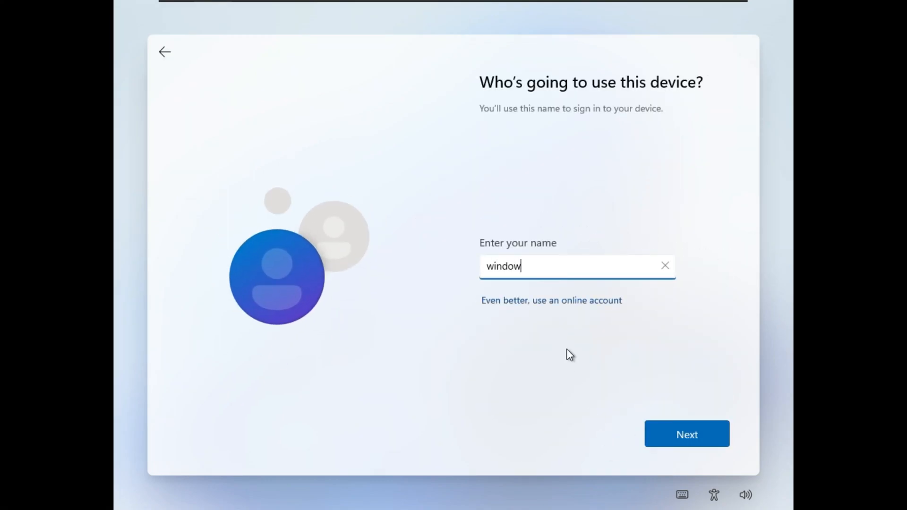
click(687, 433)
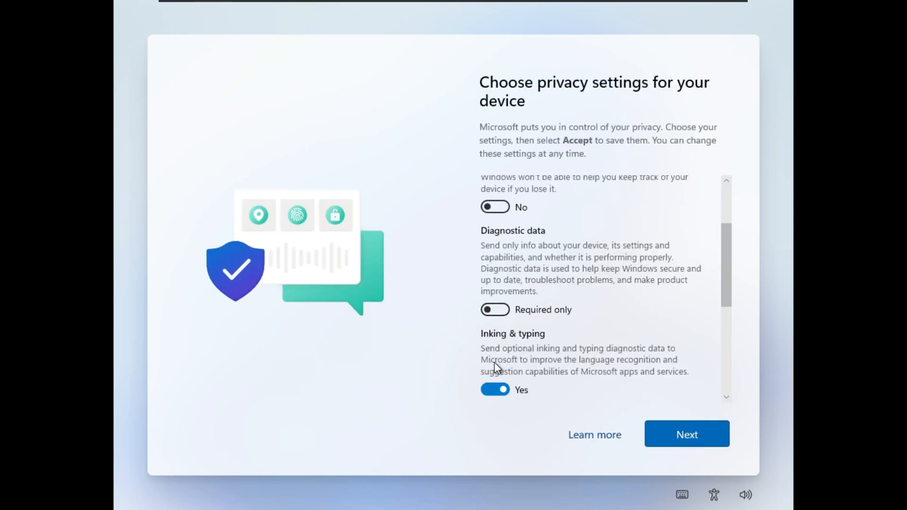
click(686, 434)
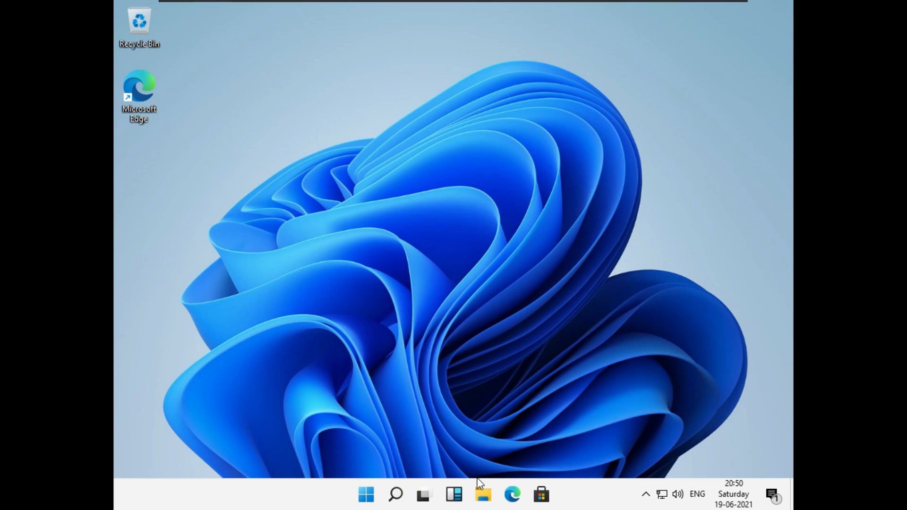
Browse This PC in File Explorer, then show the Start menu's pinned apps.
click(483, 494)
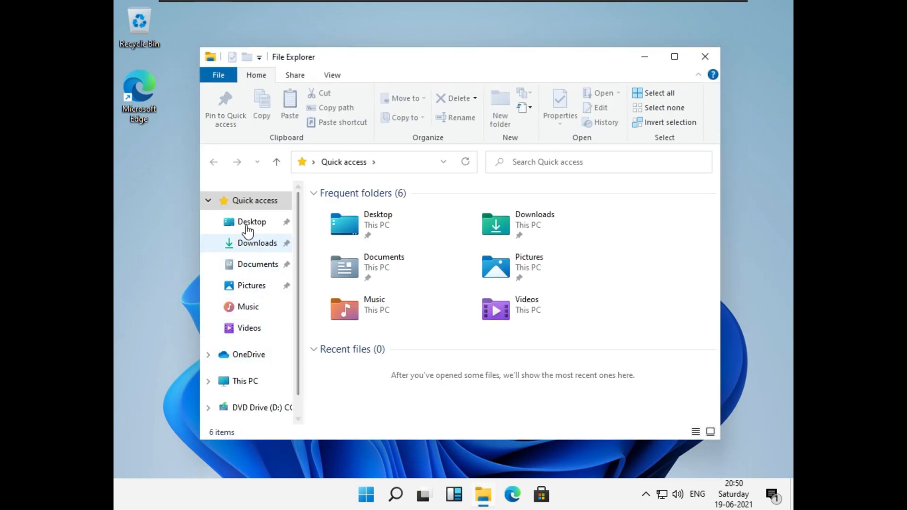
click(244, 381)
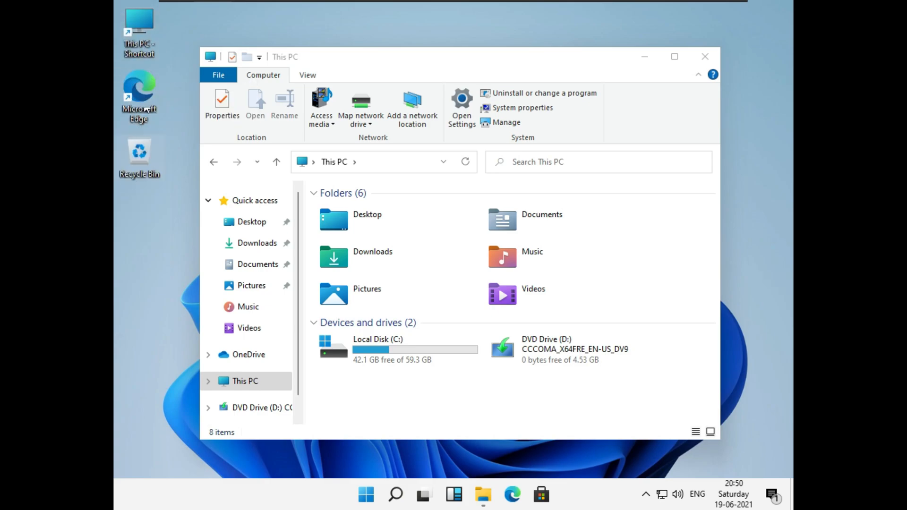
click(365, 495)
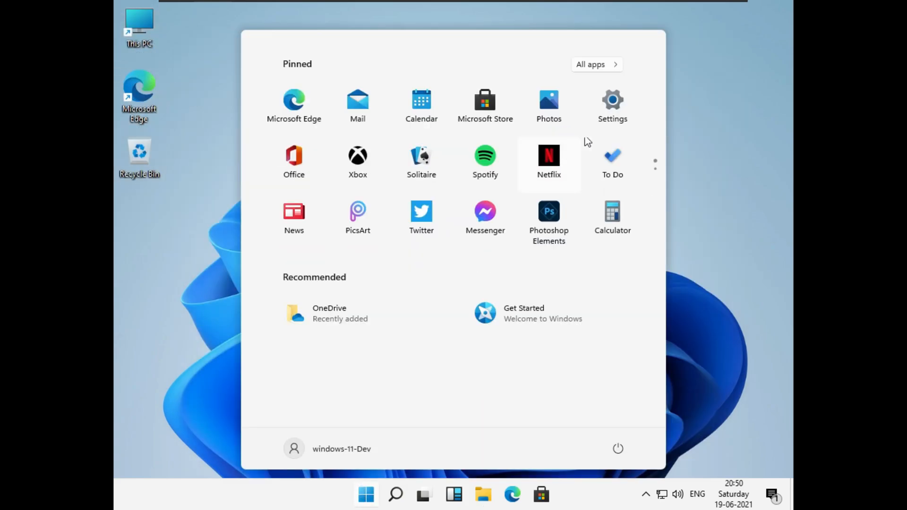
In maximized Settings, check Windows Update and start downloading the pending updates.
click(612, 99)
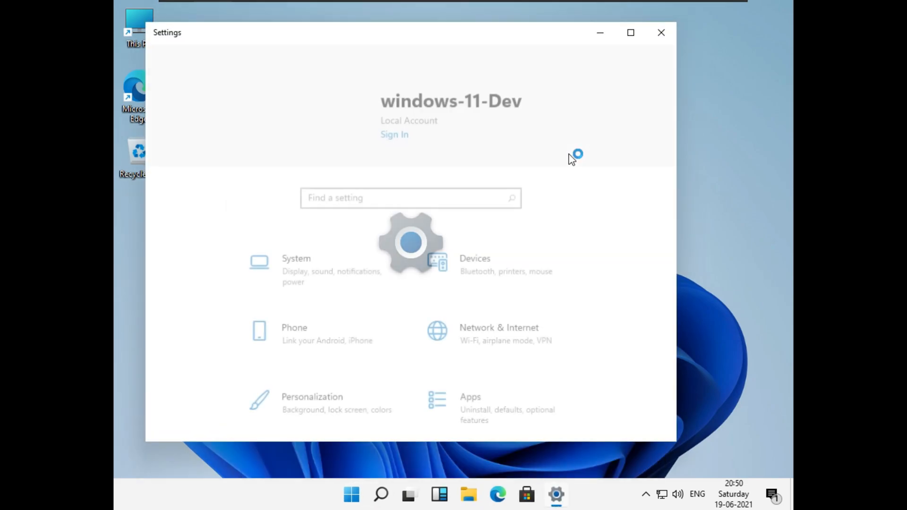
click(629, 33)
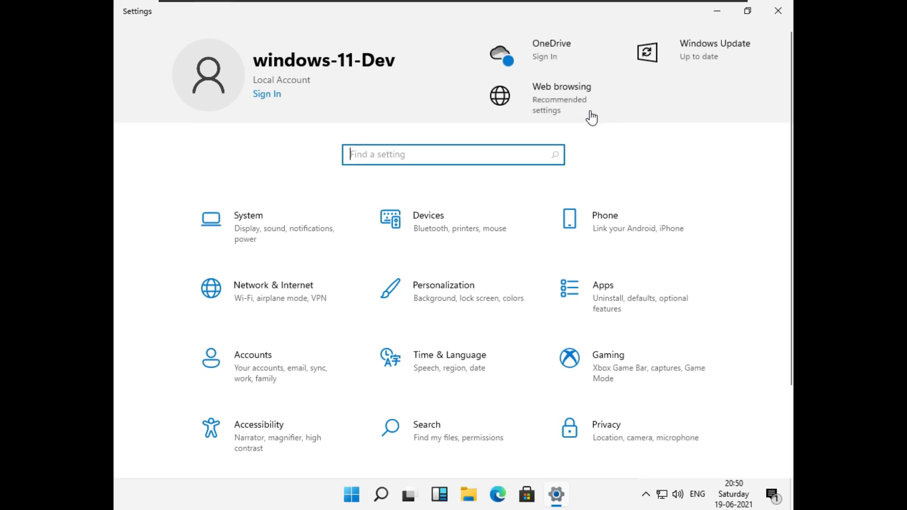
click(714, 44)
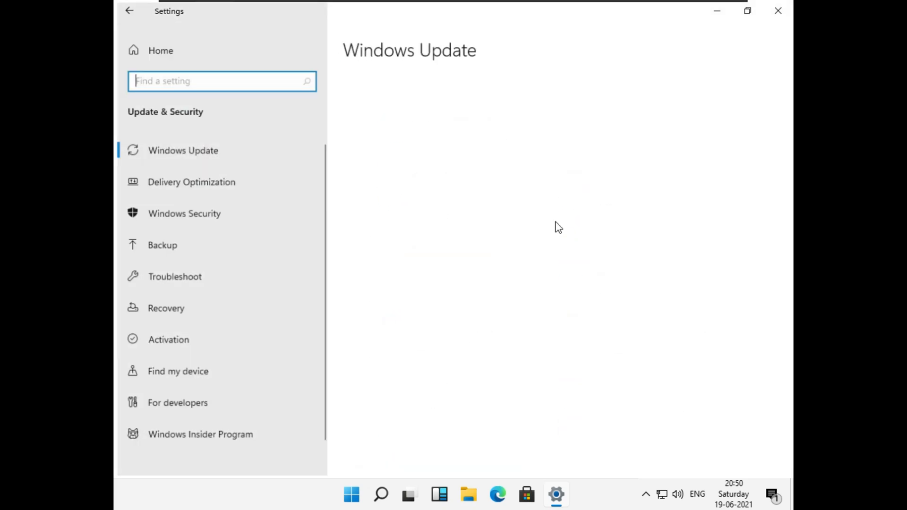
click(182, 151)
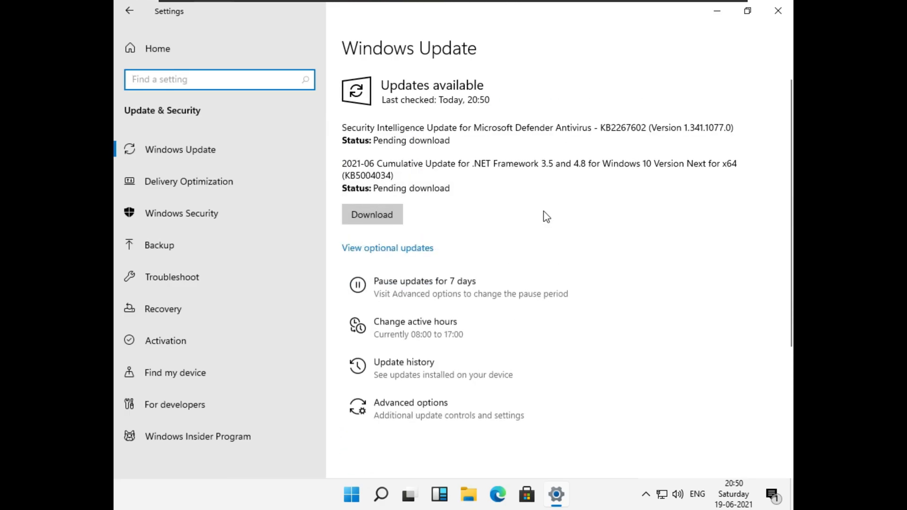
click(372, 215)
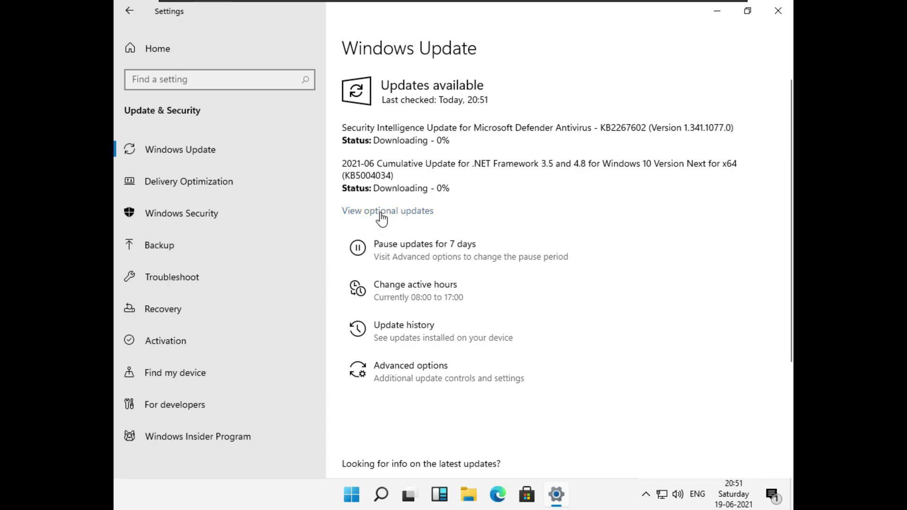
Install the optional VMware display driver update, then minimize Settings.
click(387, 210)
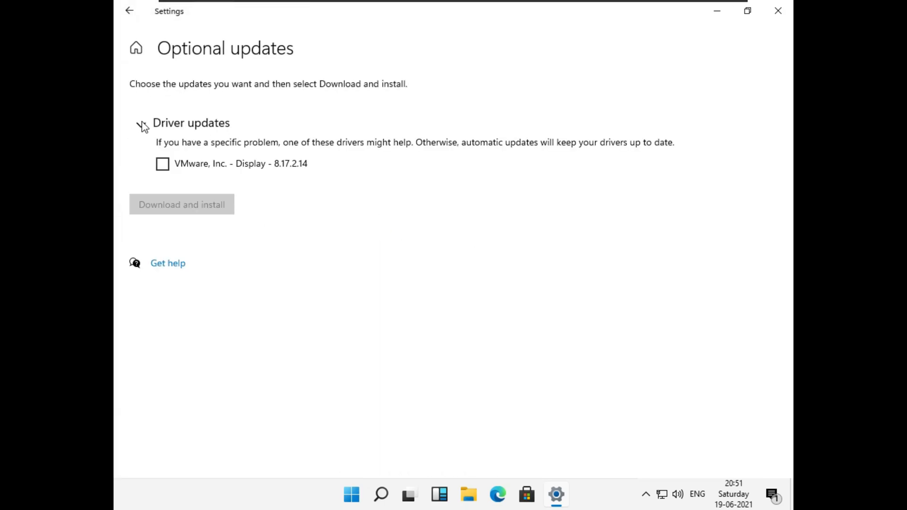
click(162, 164)
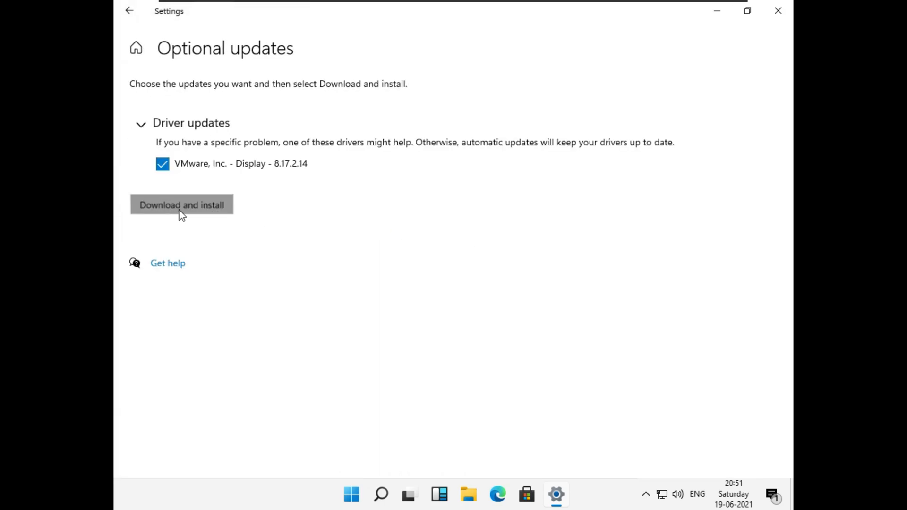
click(182, 205)
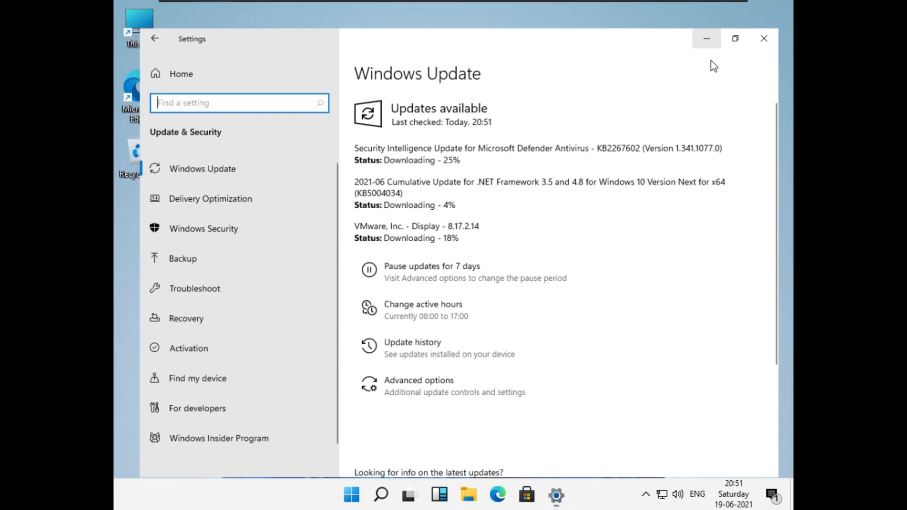
click(764, 38)
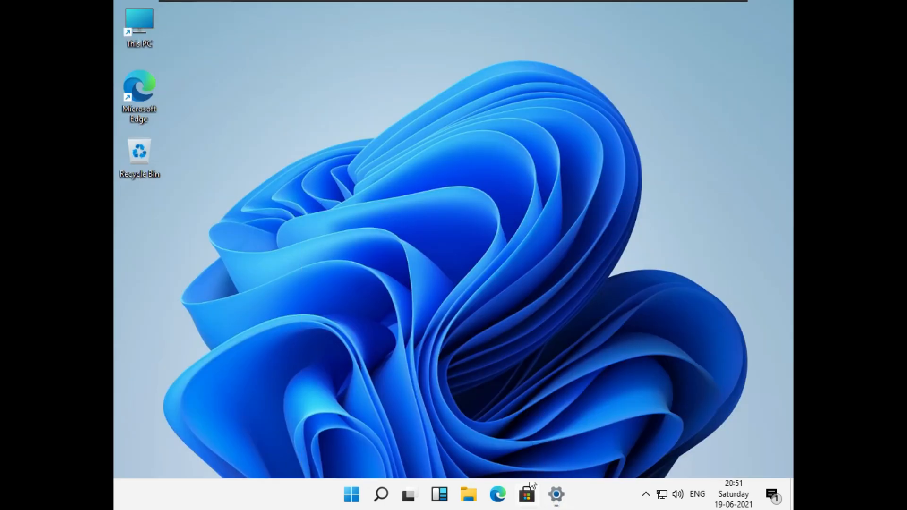
Launch Microsoft Store and open its Downloads and updates page.
click(527, 495)
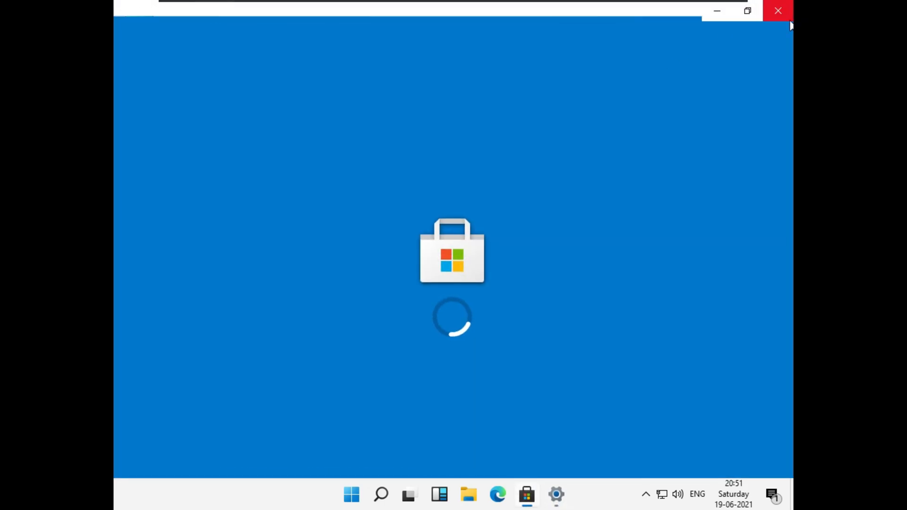
click(777, 37)
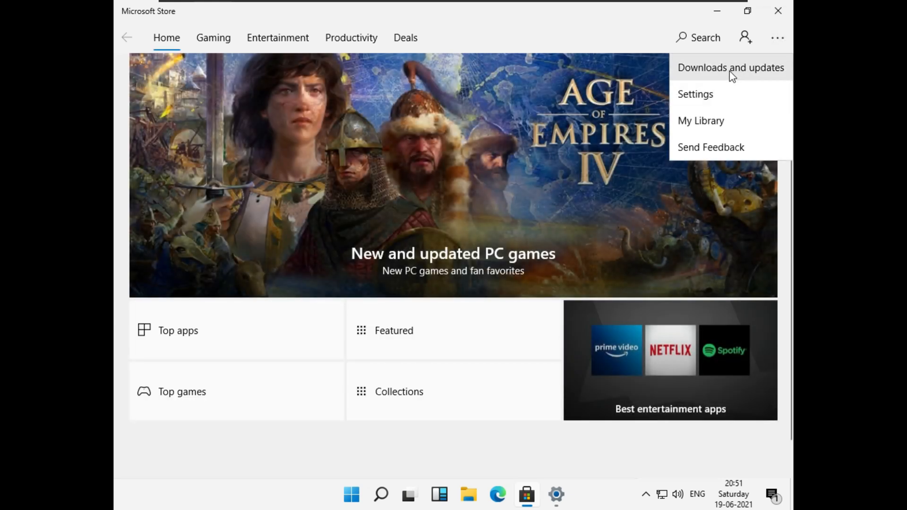
click(730, 67)
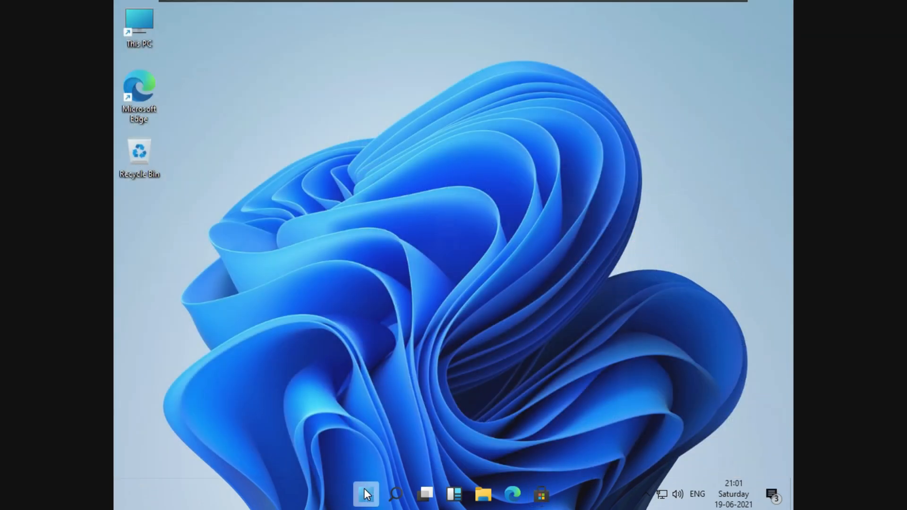
click(366, 491)
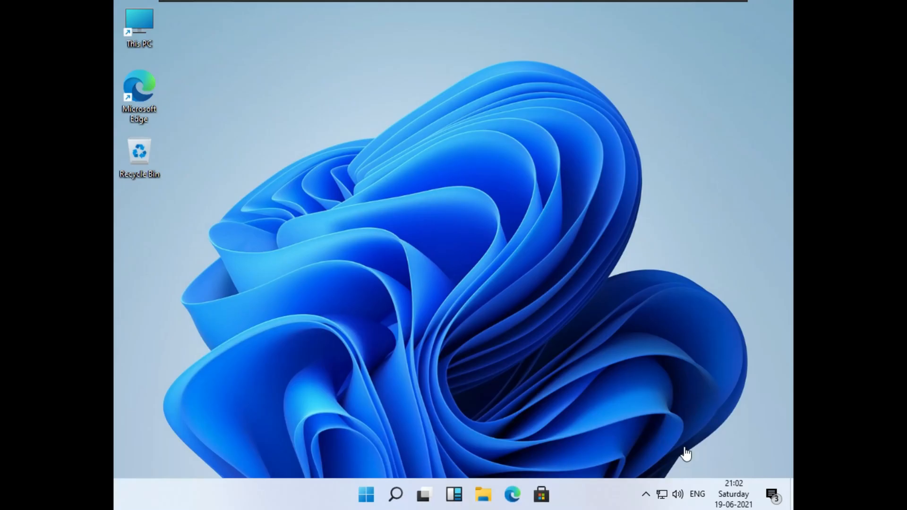
mouse_move(562, 355)
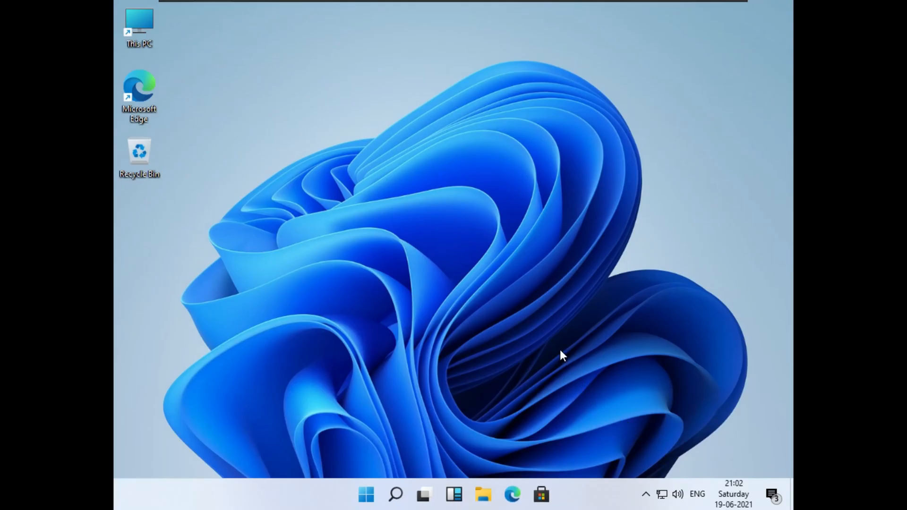
right_click(562, 355)
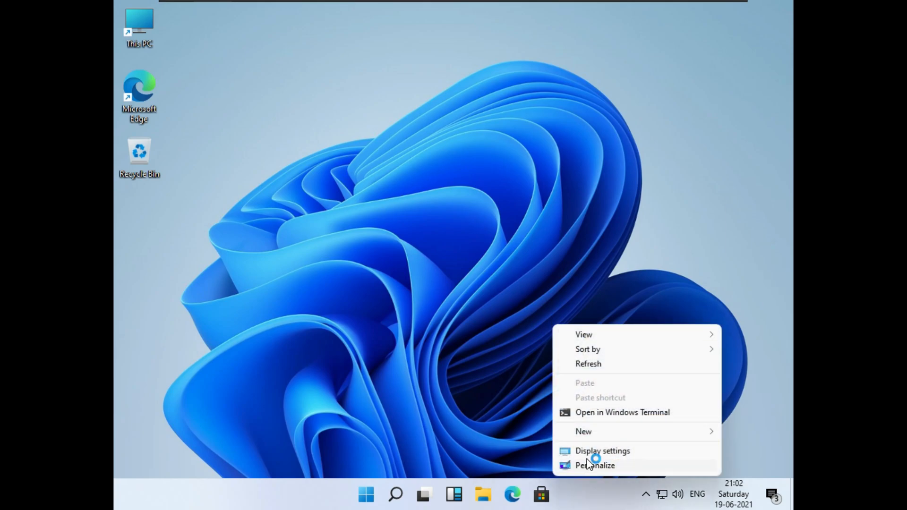
click(602, 451)
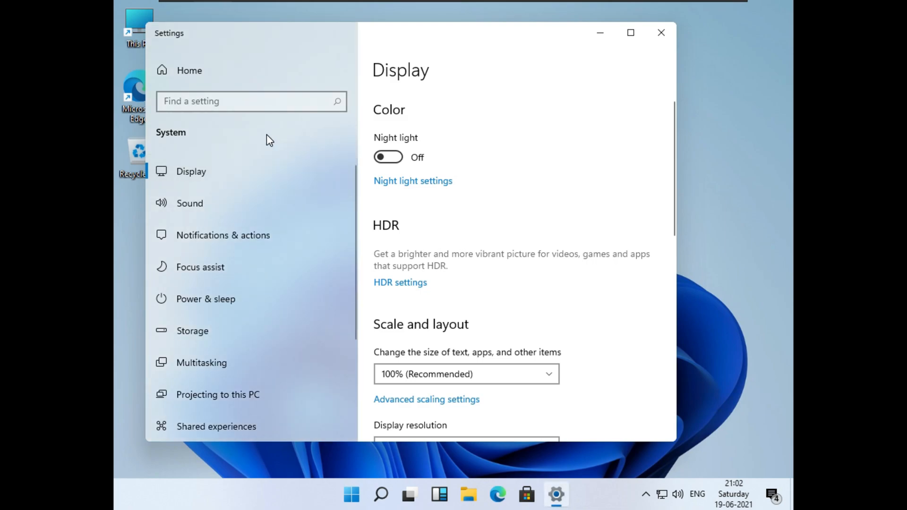
click(465, 443)
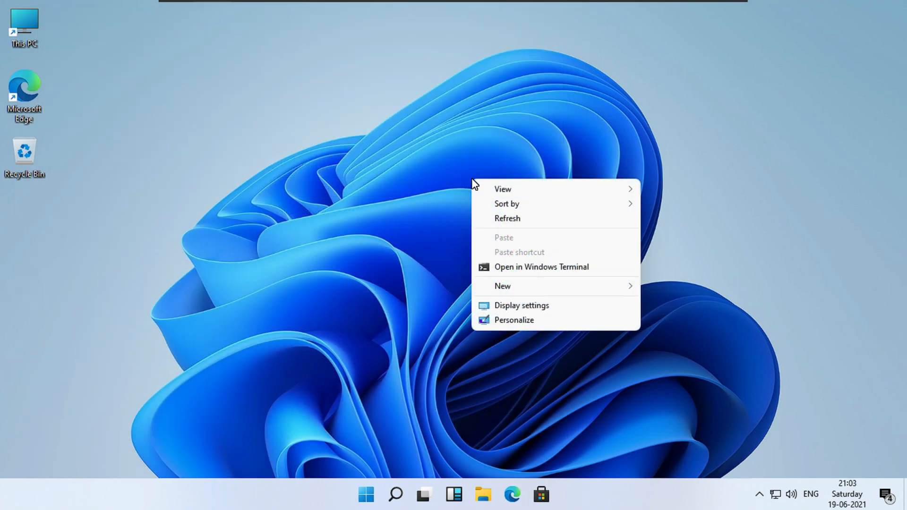
Open Personalize from the desktop context menu and maximize the Settings window.
click(502, 189)
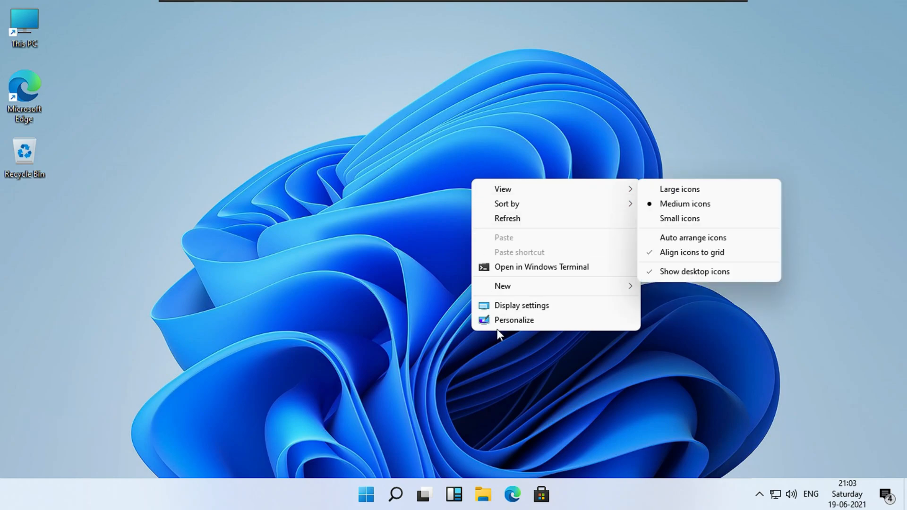
click(520, 305)
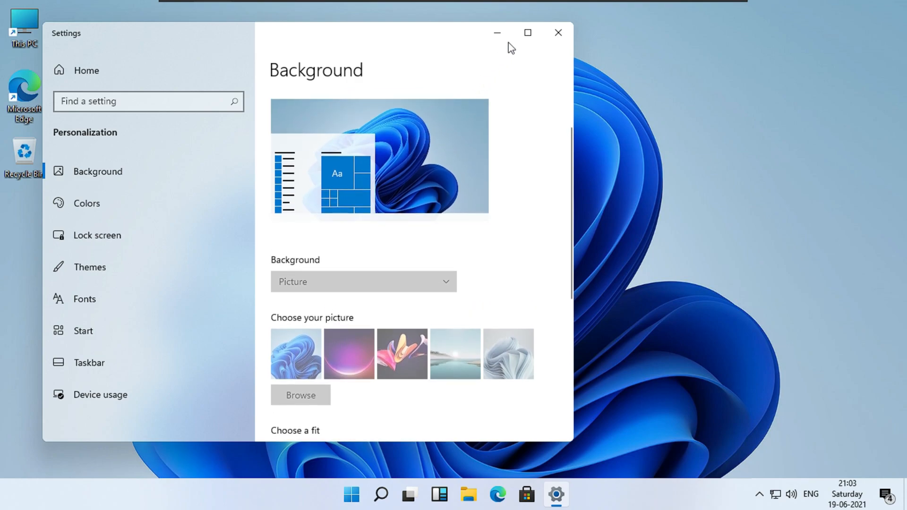
click(528, 32)
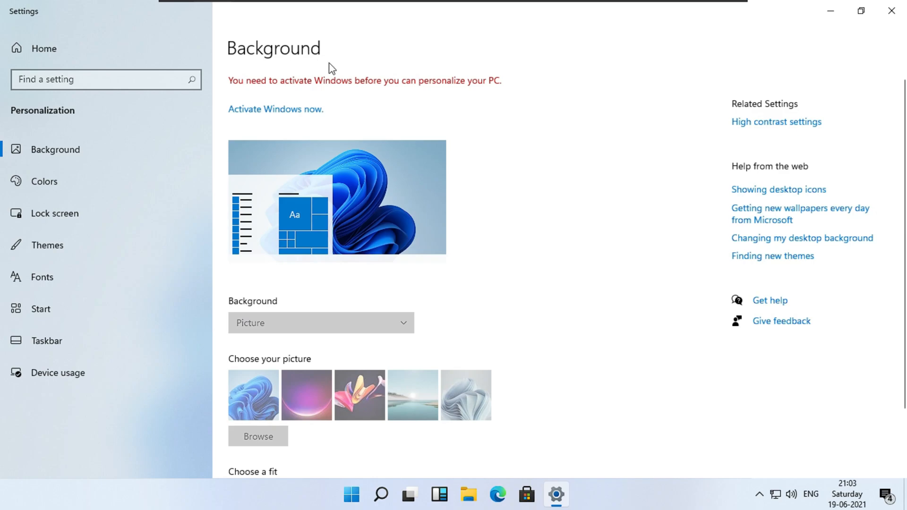
mouse_move(263, 87)
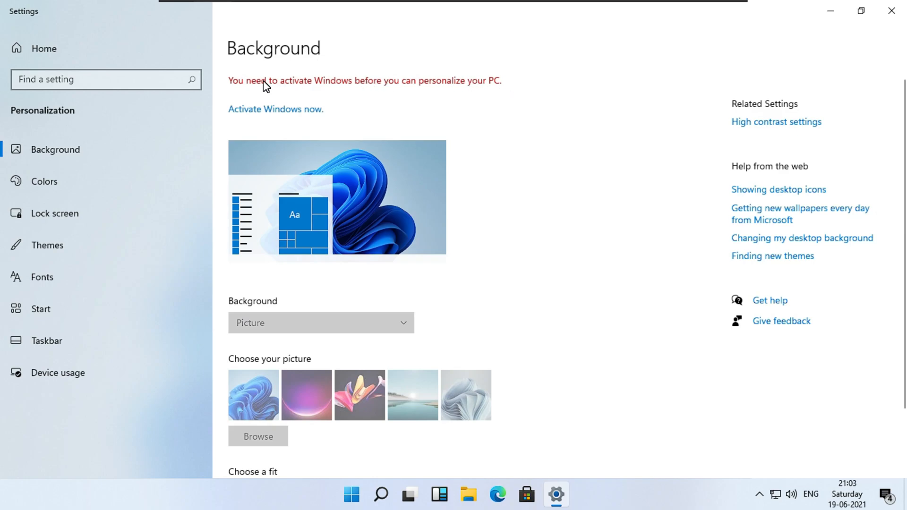
mouse_move(859, 10)
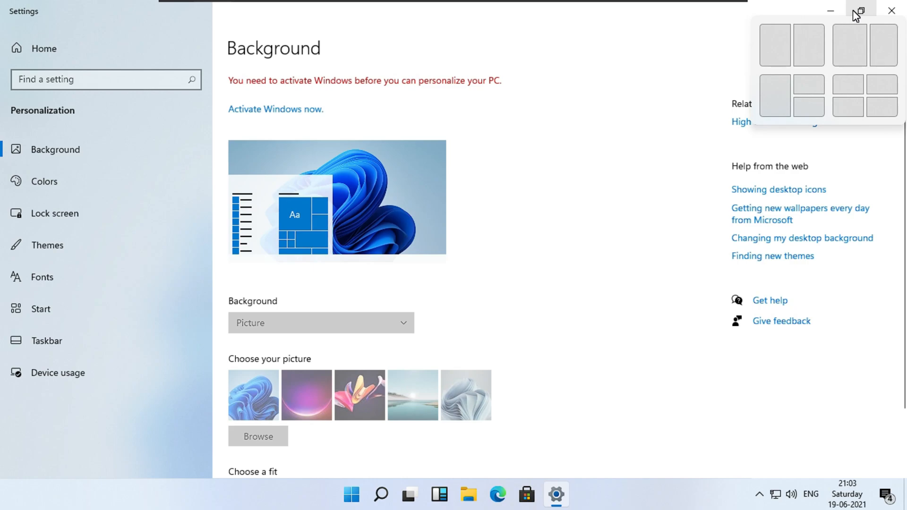
Restore Settings, then advance the VMware Tools wizard and choose the Complete setup type.
click(858, 11)
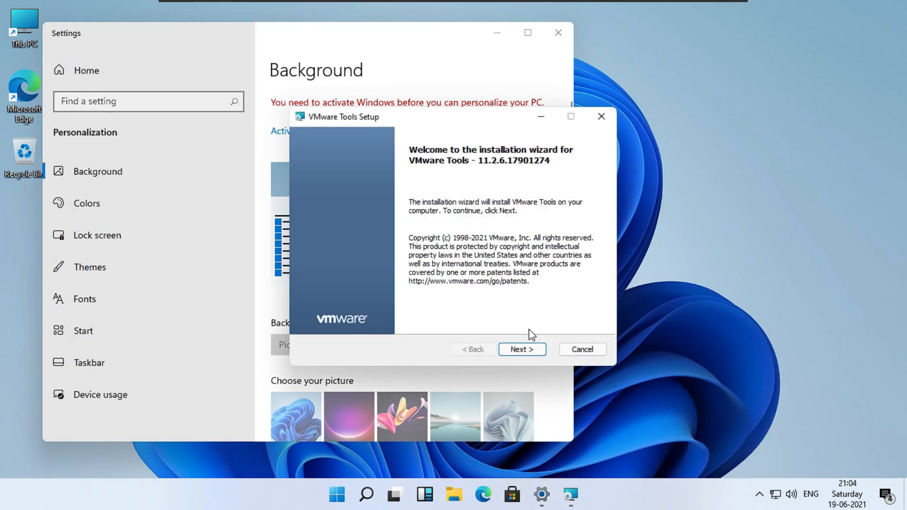
click(522, 349)
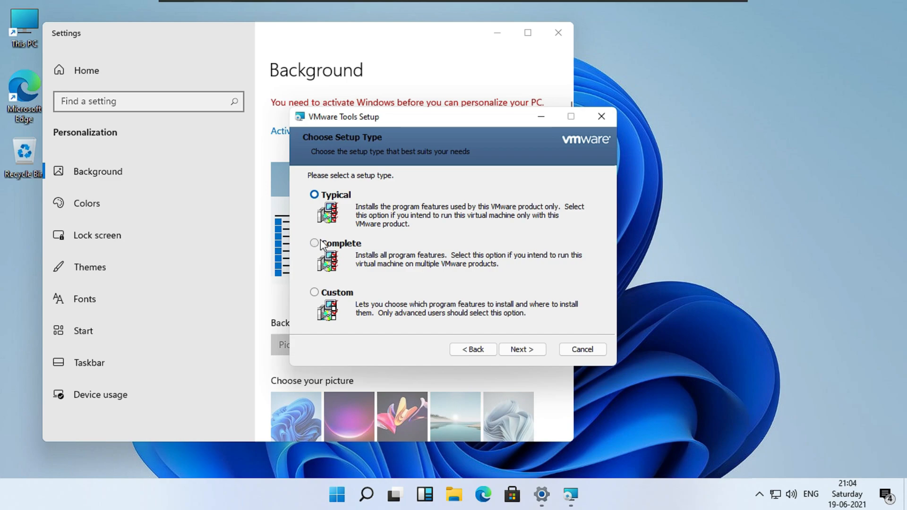
click(522, 349)
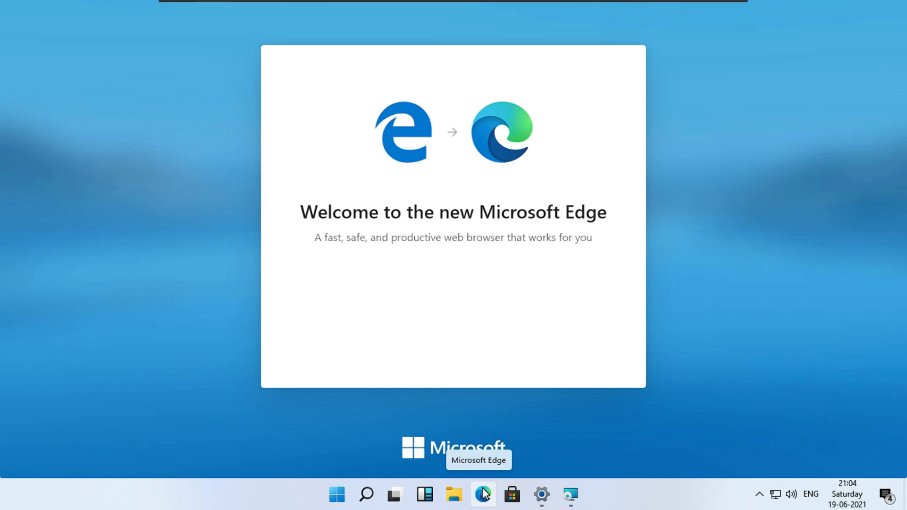
Open Edge and complete first-run setup with the Inspirational new tab layout.
click(483, 495)
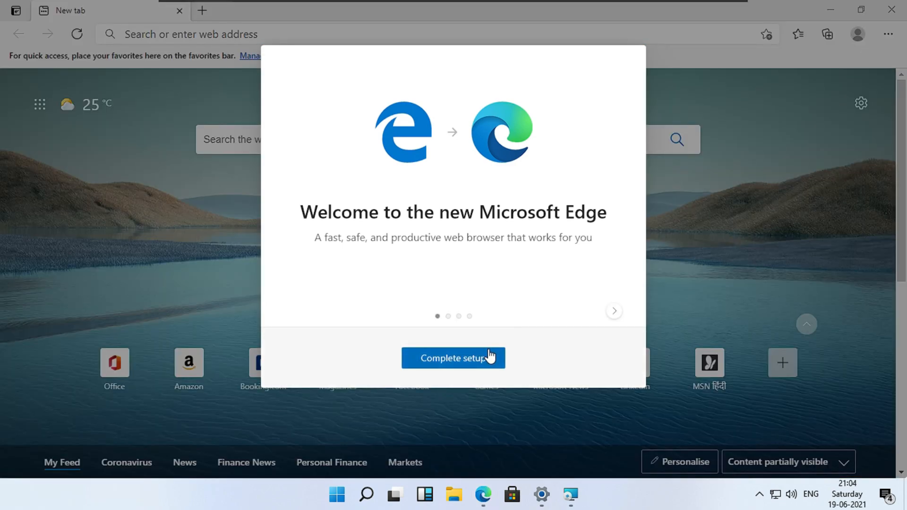
click(453, 357)
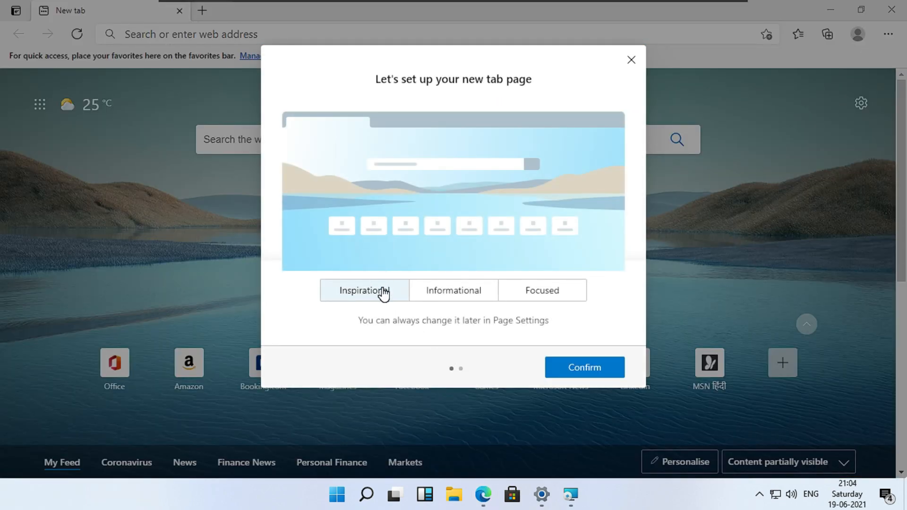
click(584, 367)
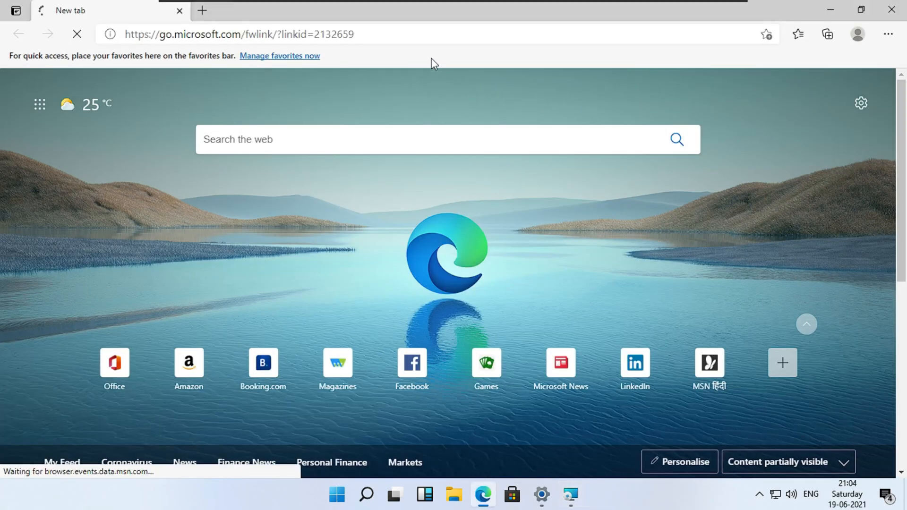
Open a new tab, start searching 'th', and bring the VMware Tools installer forward.
click(202, 10)
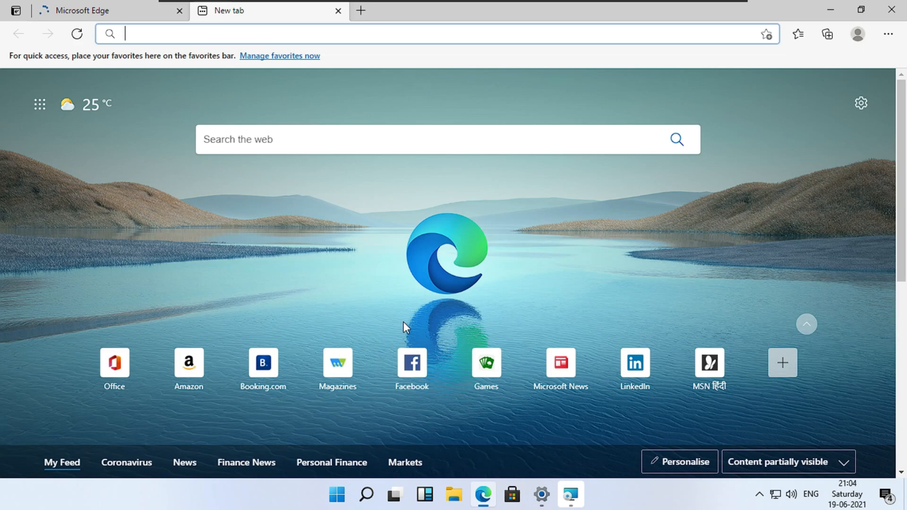
text(th)
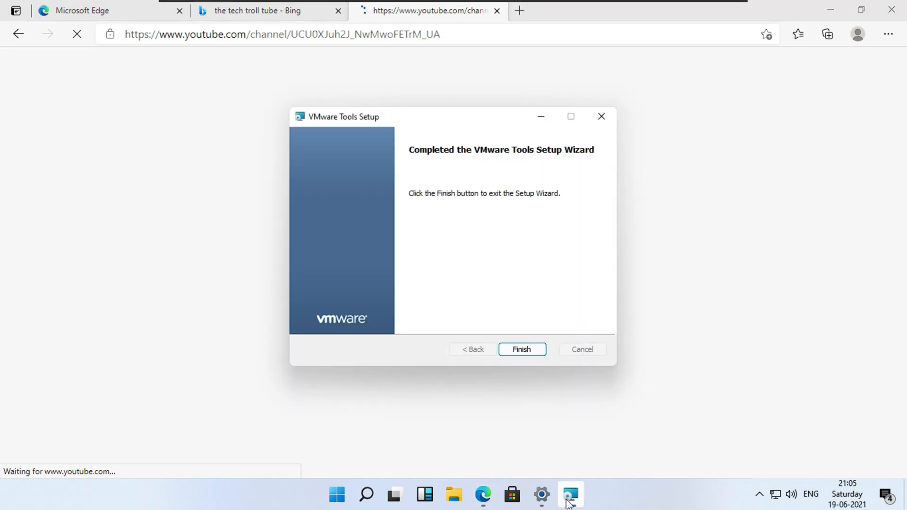
click(522, 349)
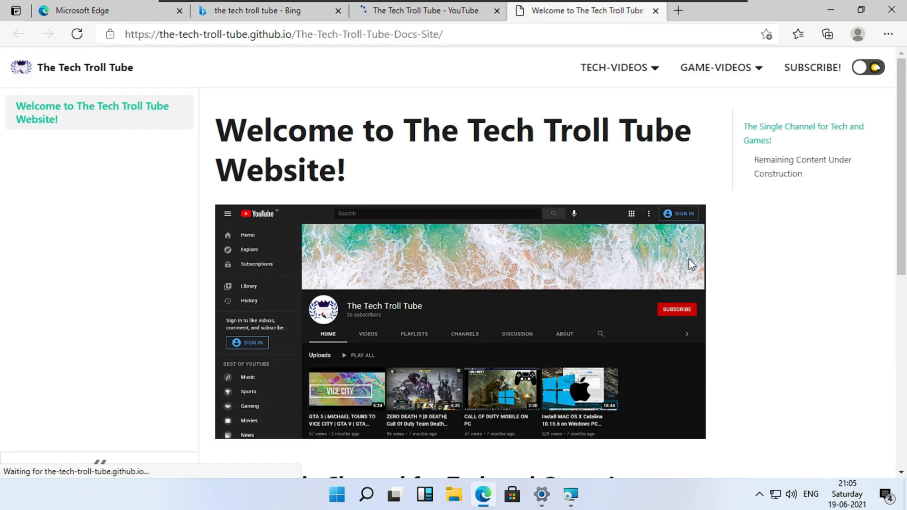
Switch the site to dark mode and download the Windows 10/11 Activator Toolkit from TECH-VIDEOS.
scroll(down, 3)
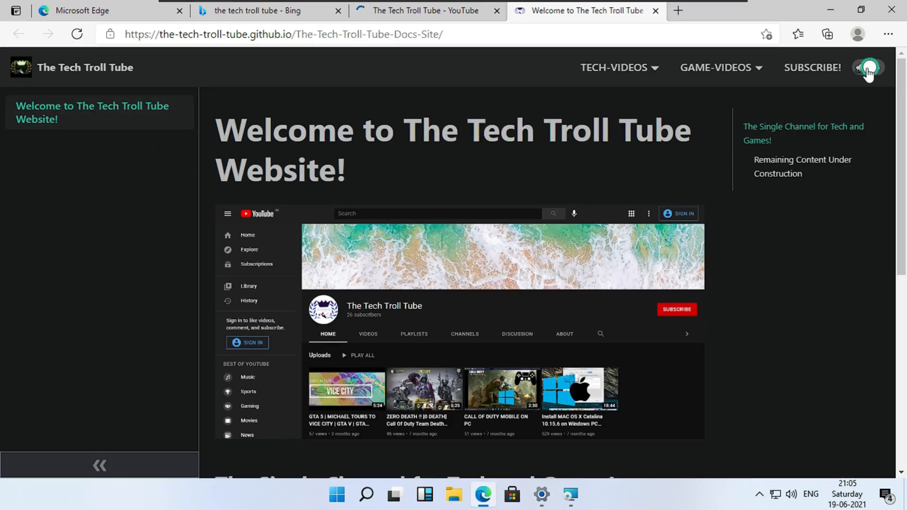
click(715, 67)
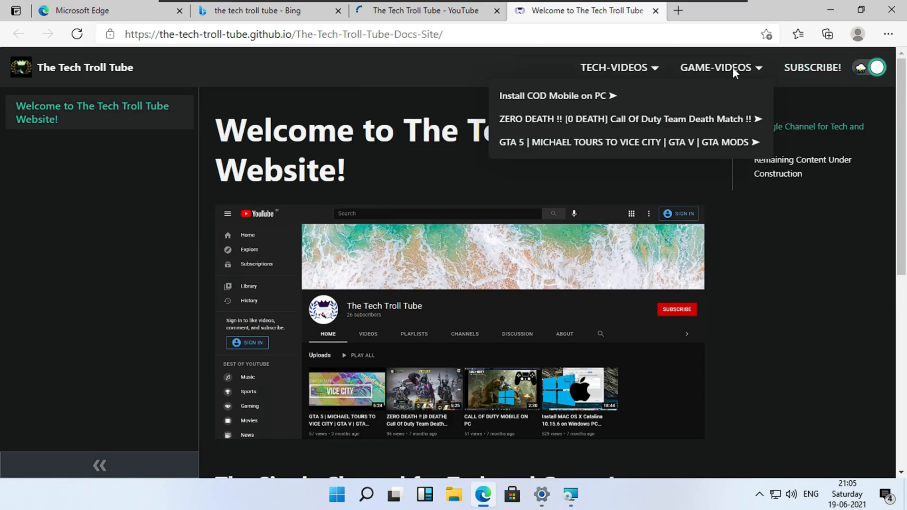
scroll(down, 3)
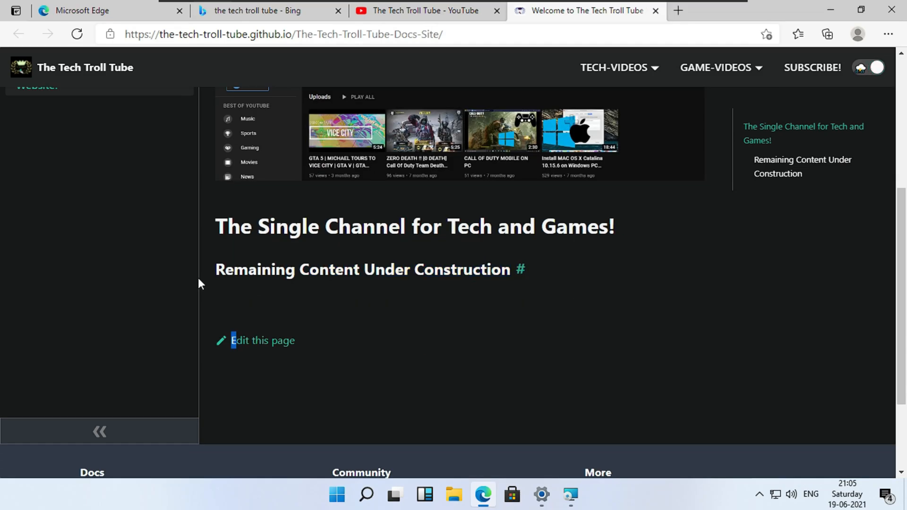
click(613, 68)
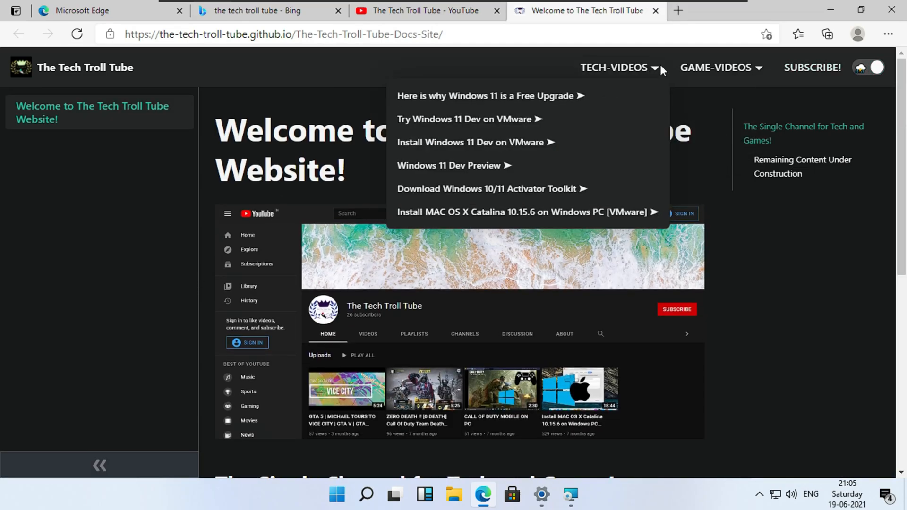
mouse_move(521, 195)
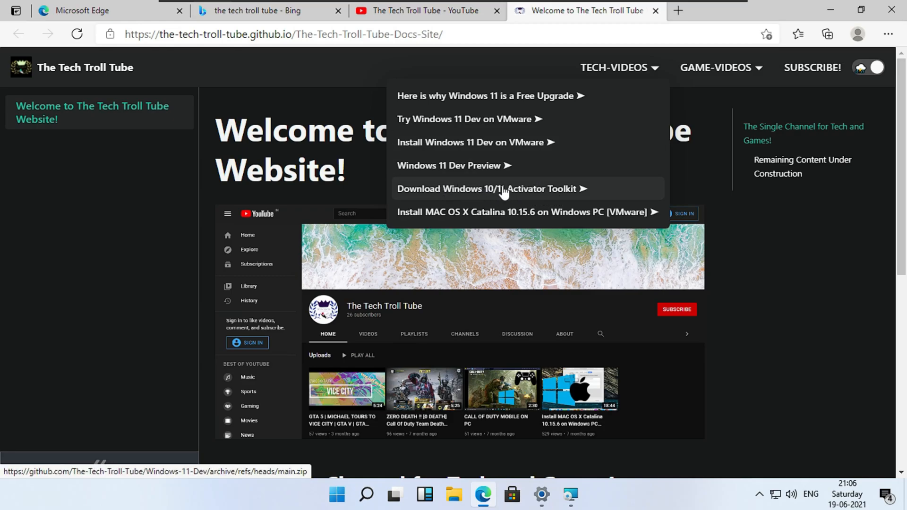
click(489, 189)
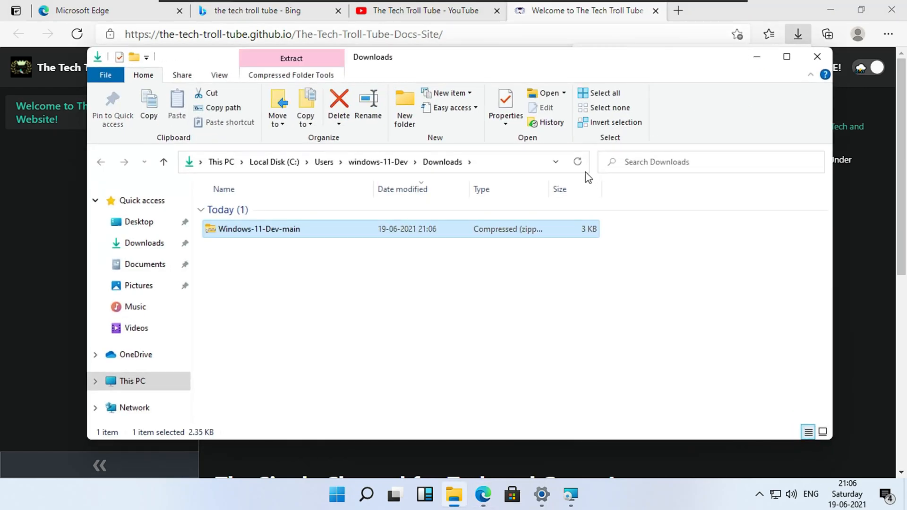
mouse_move(359, 226)
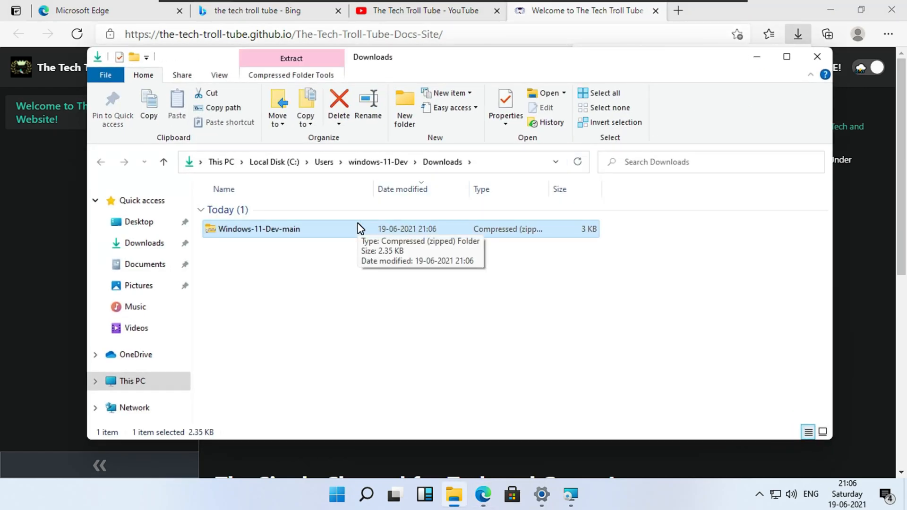
Open the Windows-11-Dev-main zip in a new window and run TheTechTrollTube.bat as administrator.
right_click(278, 229)
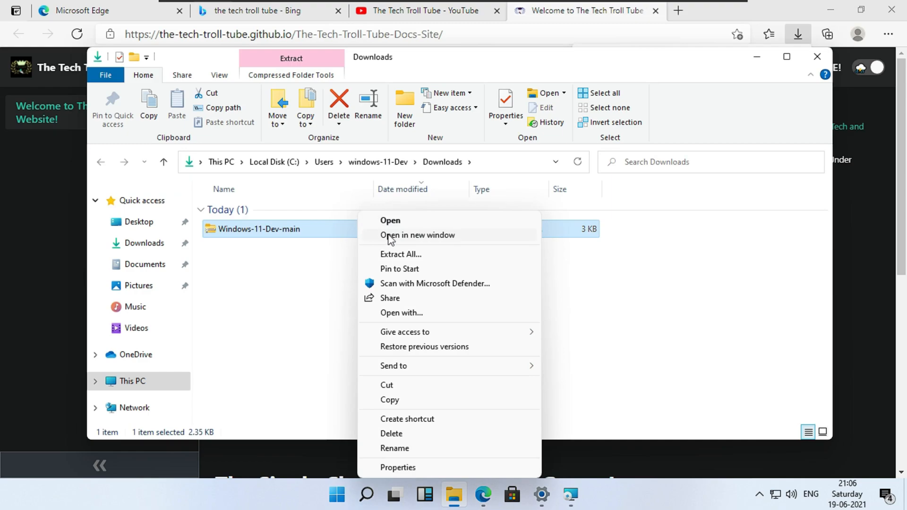
click(401, 254)
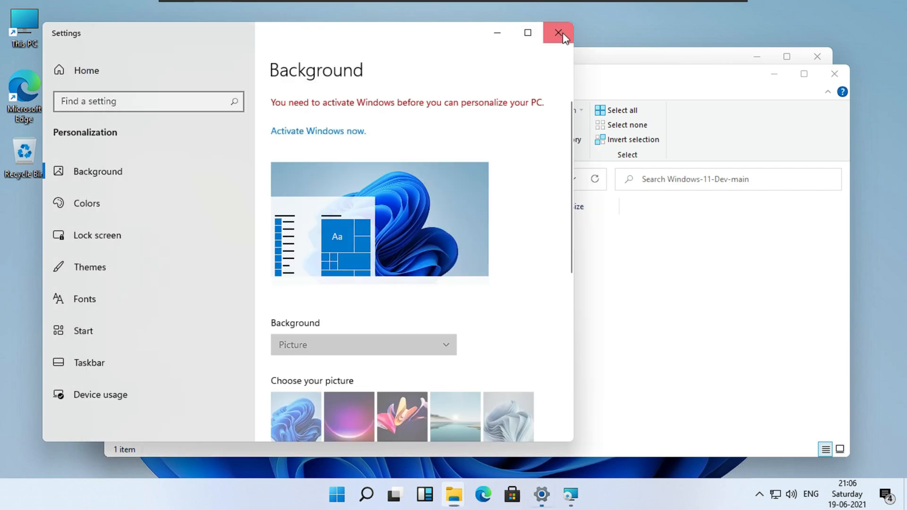
click(556, 32)
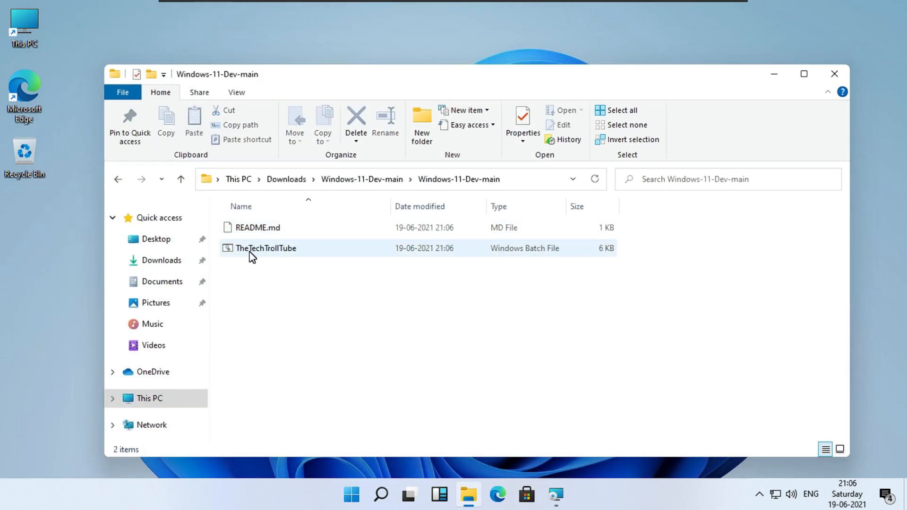
double_click(257, 228)
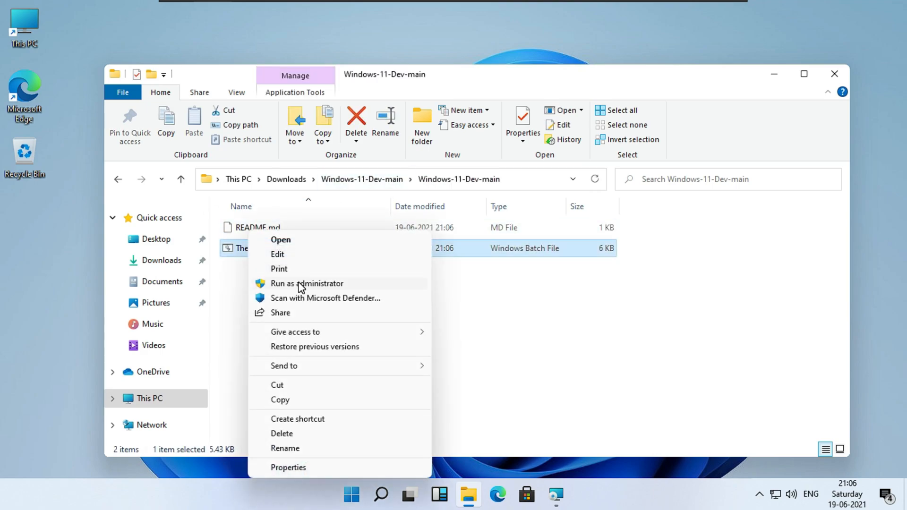
click(306, 283)
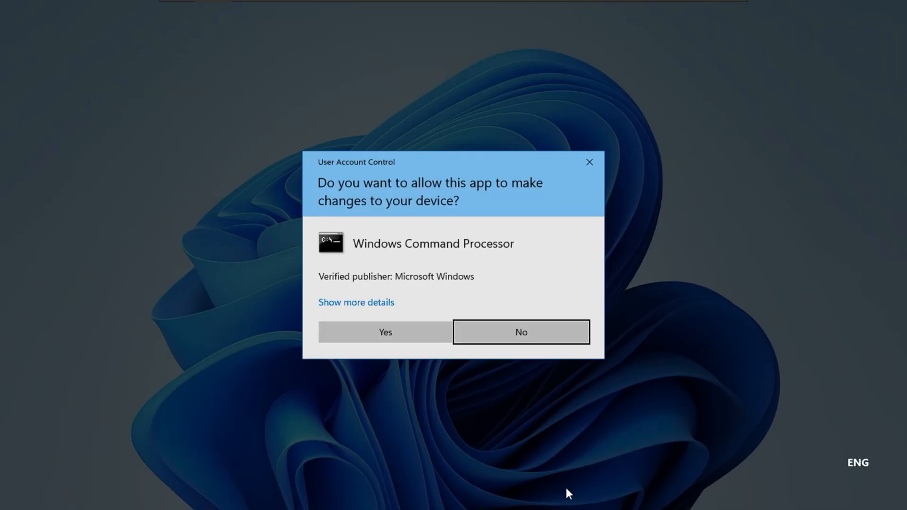
Approve UAC, maximize the console, and answer Y after Windows activates successfully.
click(385, 332)
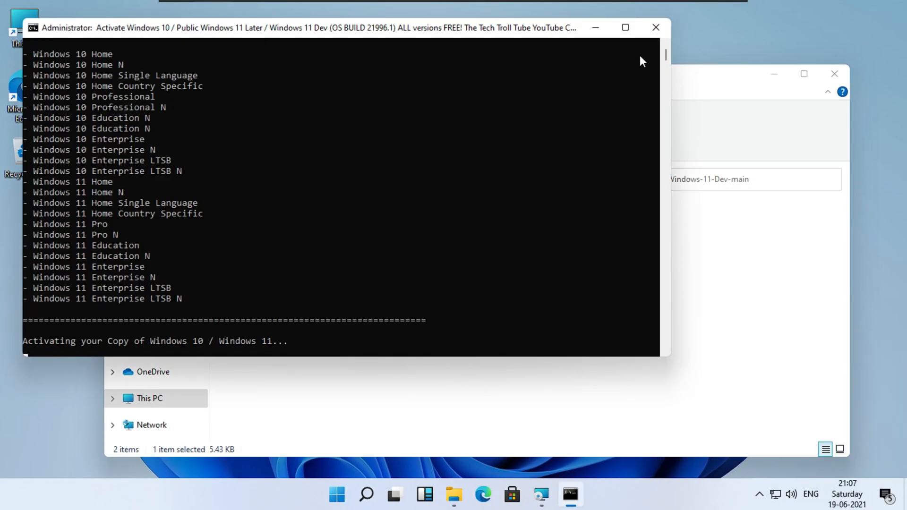
mouse_move(625, 27)
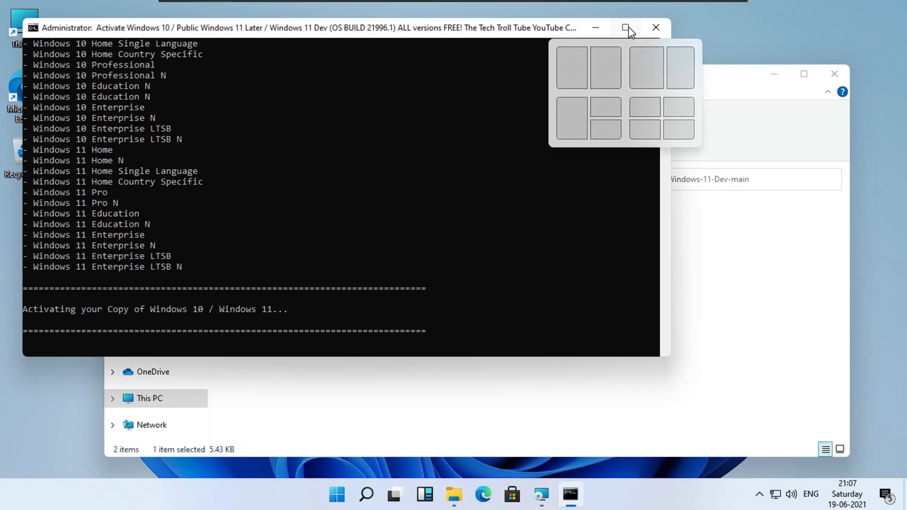
click(624, 27)
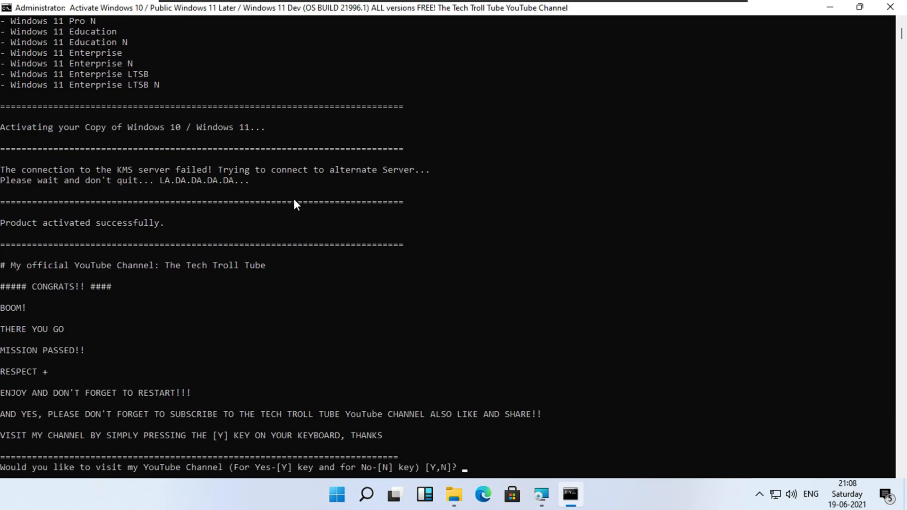
key(y)
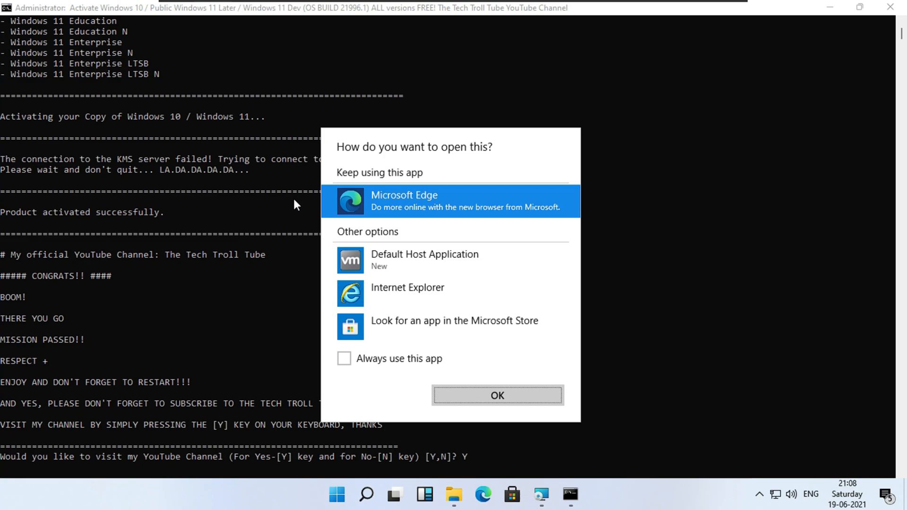
Open The Tech Troll Tube channel in Edge, try subscribing, then close the sign-in page.
click(497, 395)
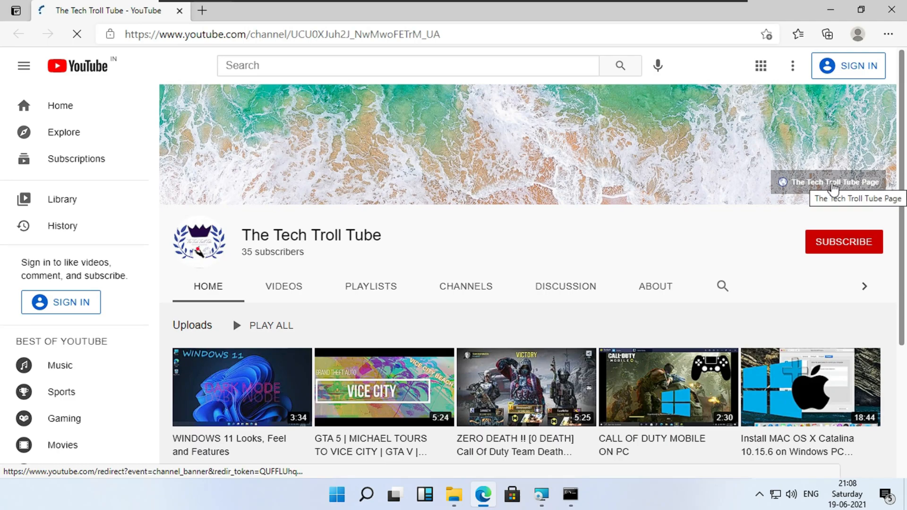
click(830, 182)
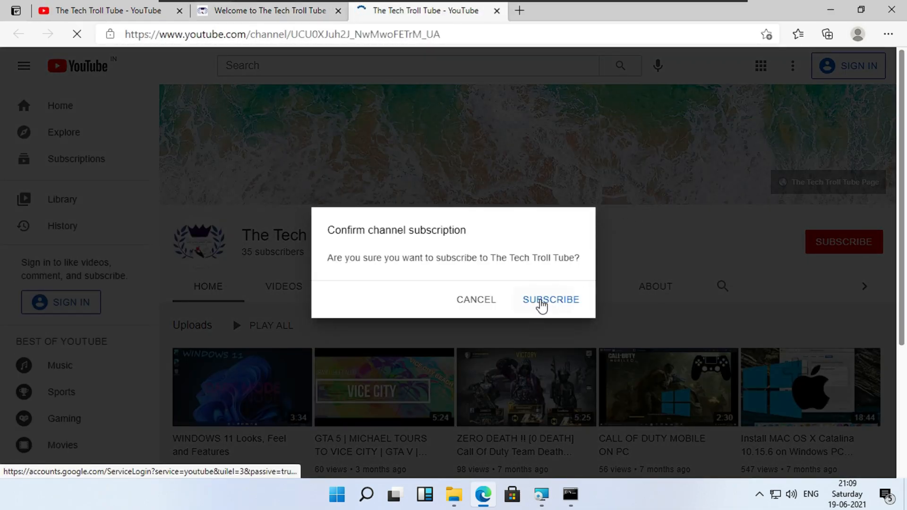
click(550, 300)
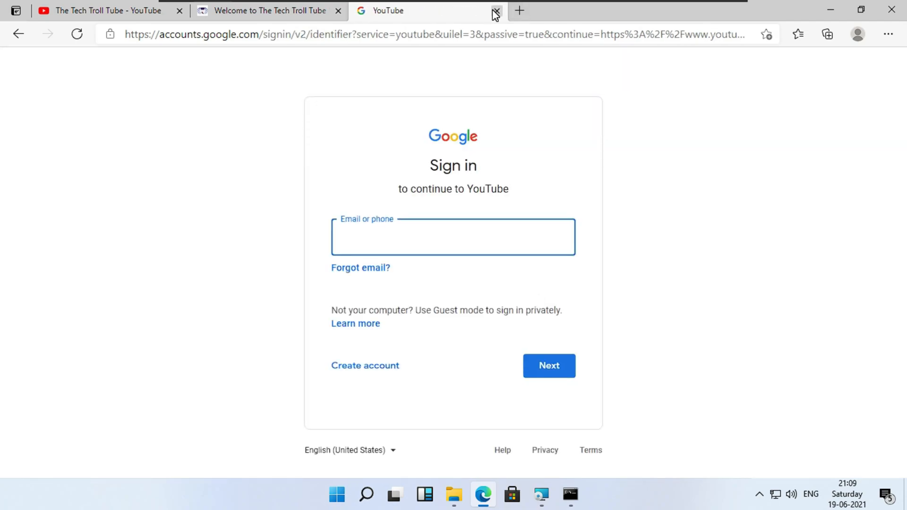
click(495, 10)
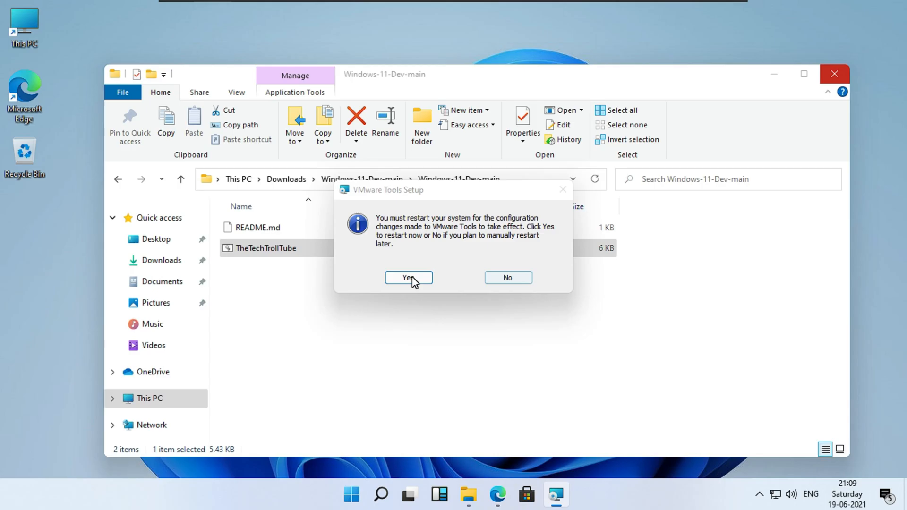
Accept the VMware Tools Setup restart prompt to reboot Windows.
click(408, 278)
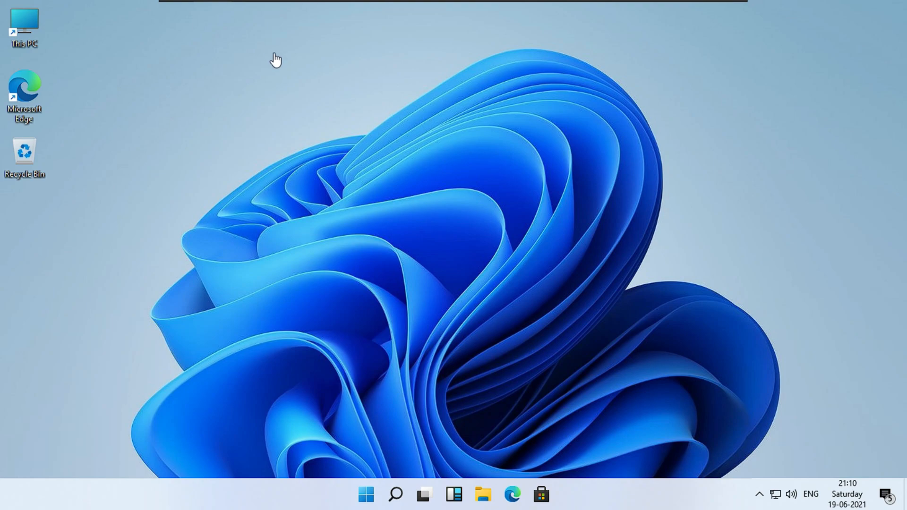
Apply the Windows (dark) theme with Dark Bloom background from Personalization > Themes.
click(366, 507)
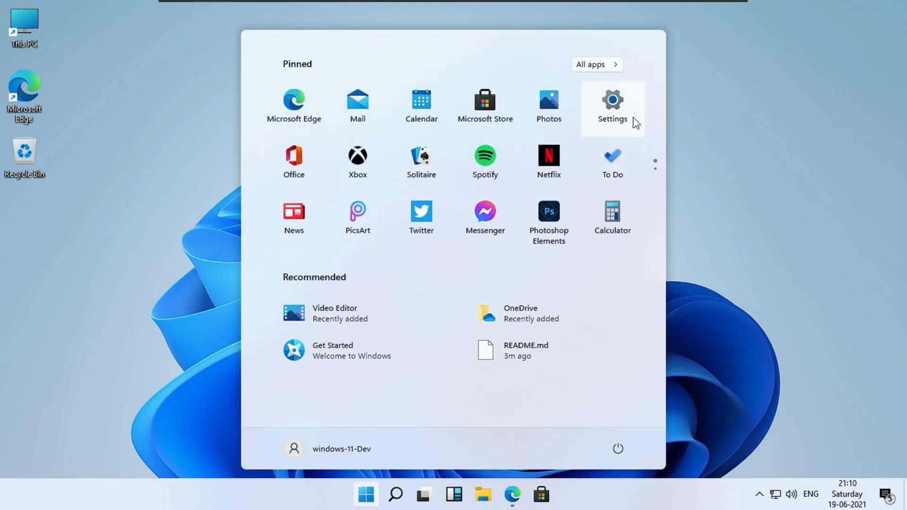
click(612, 100)
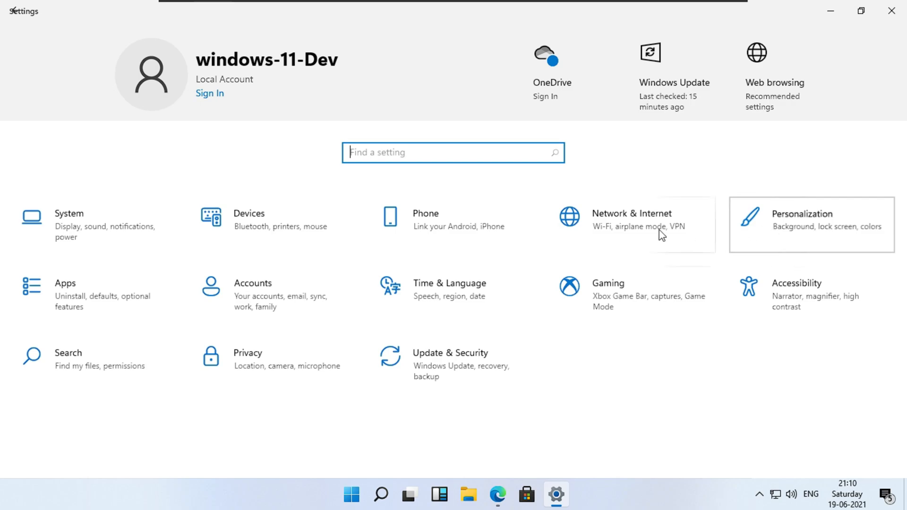
click(803, 225)
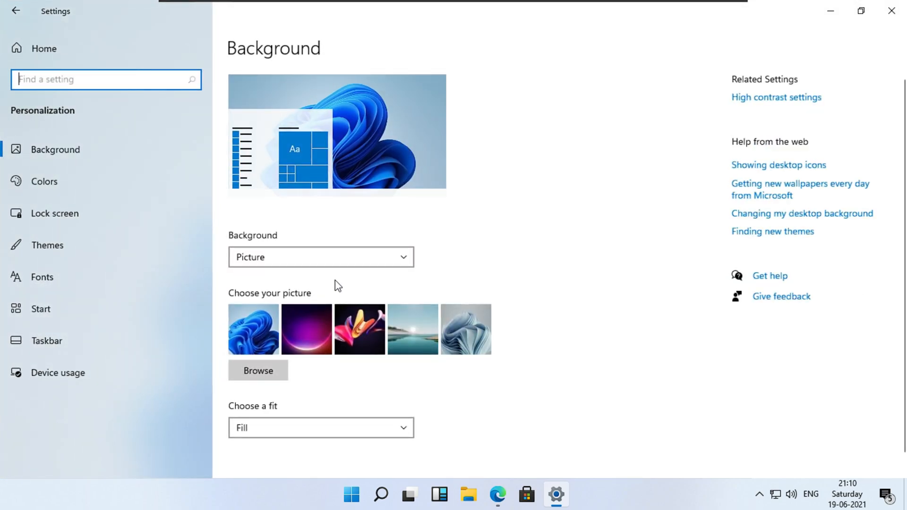
click(46, 245)
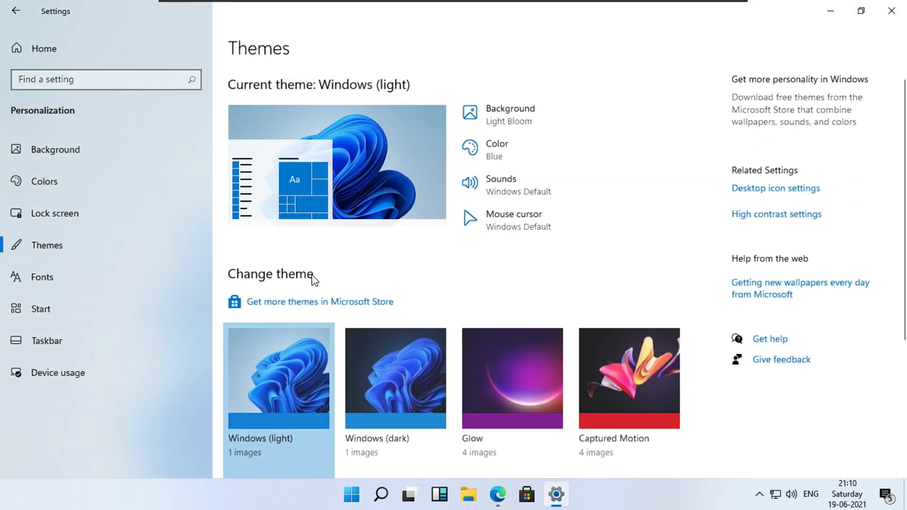
click(393, 378)
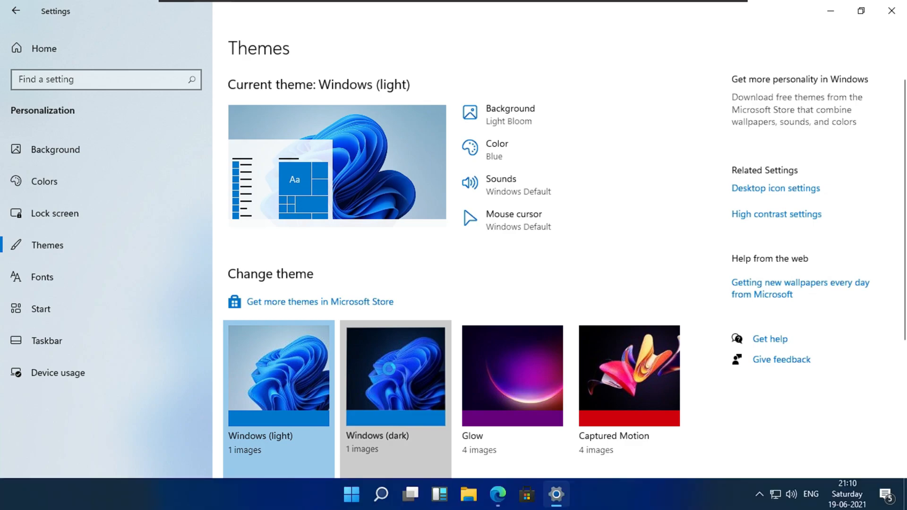
click(390, 377)
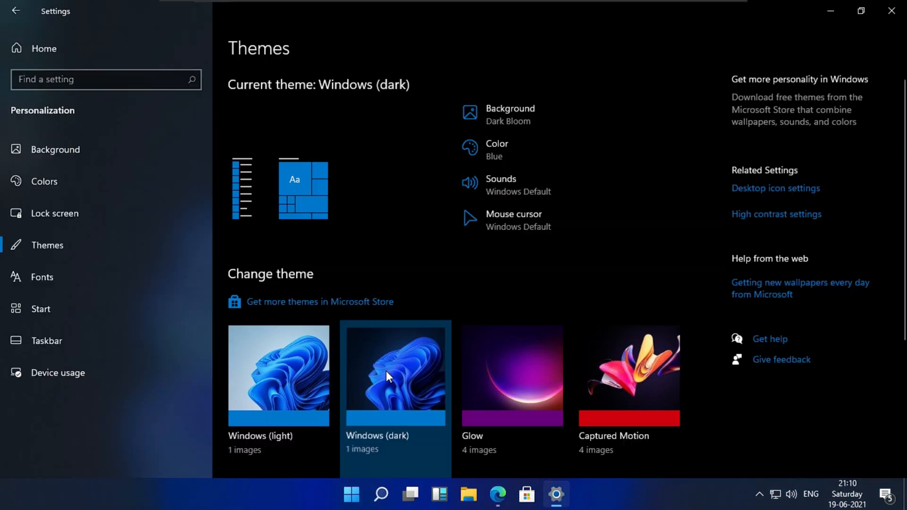